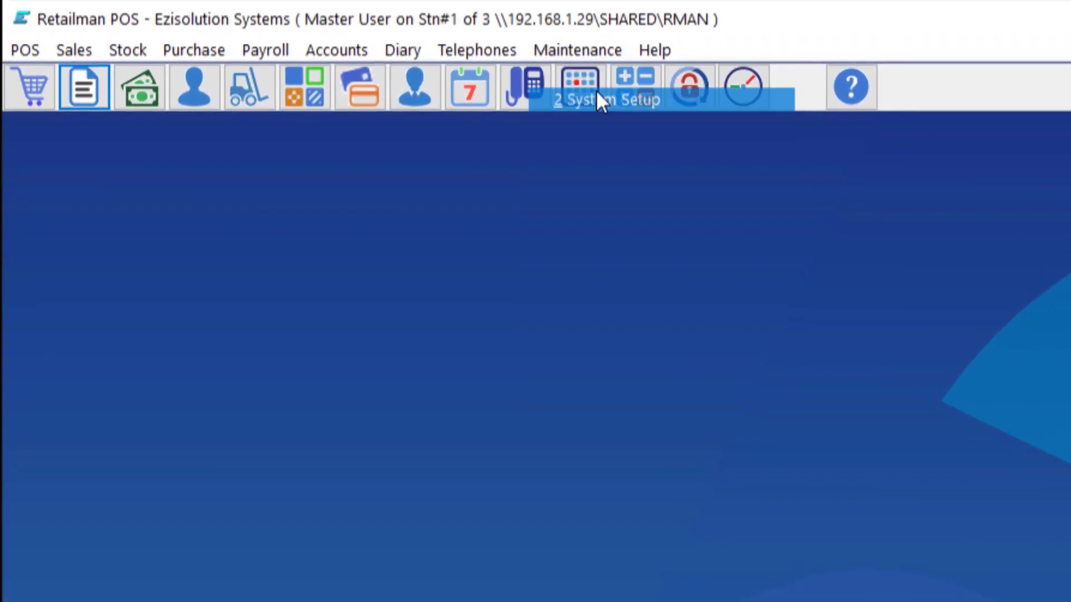
Bring up System Setup from the toolbar to reach the POS receipt settings.
{"action": "left_click", "coordinate": [579, 87]}
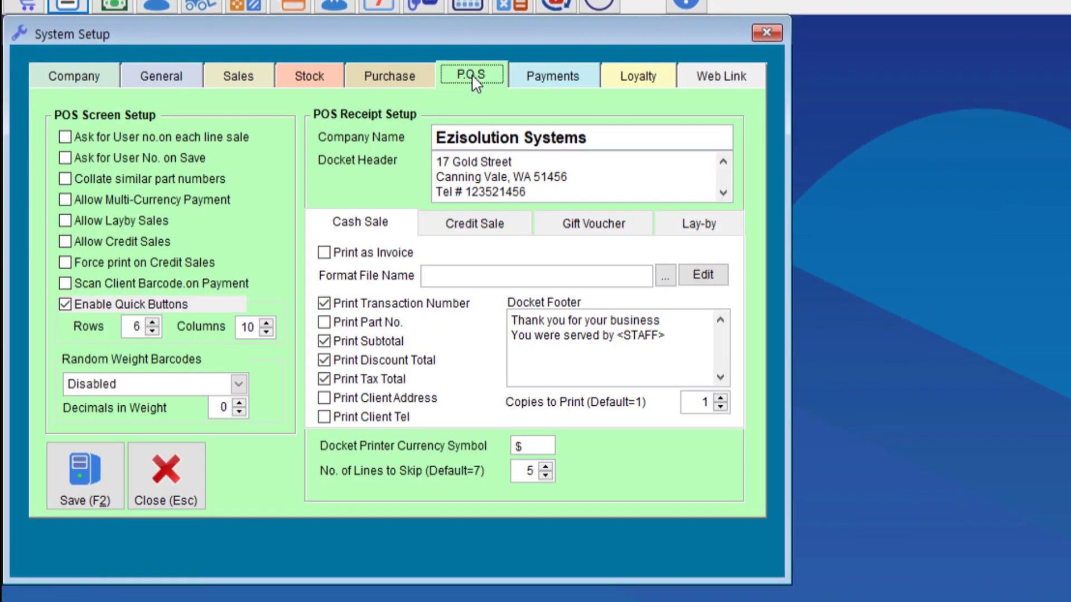
{"action": "mouse_move", "coordinate": [459, 257]}
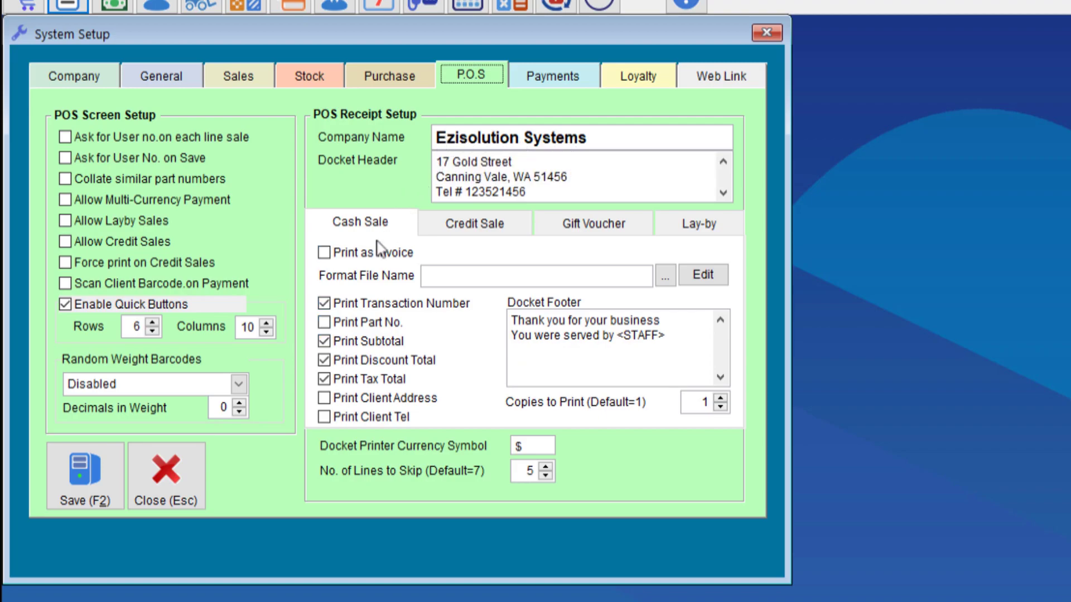
Review the Credit Sale receipt options, then return to the Cash Sale options.
{"action": "left_click", "coordinate": [473, 223]}
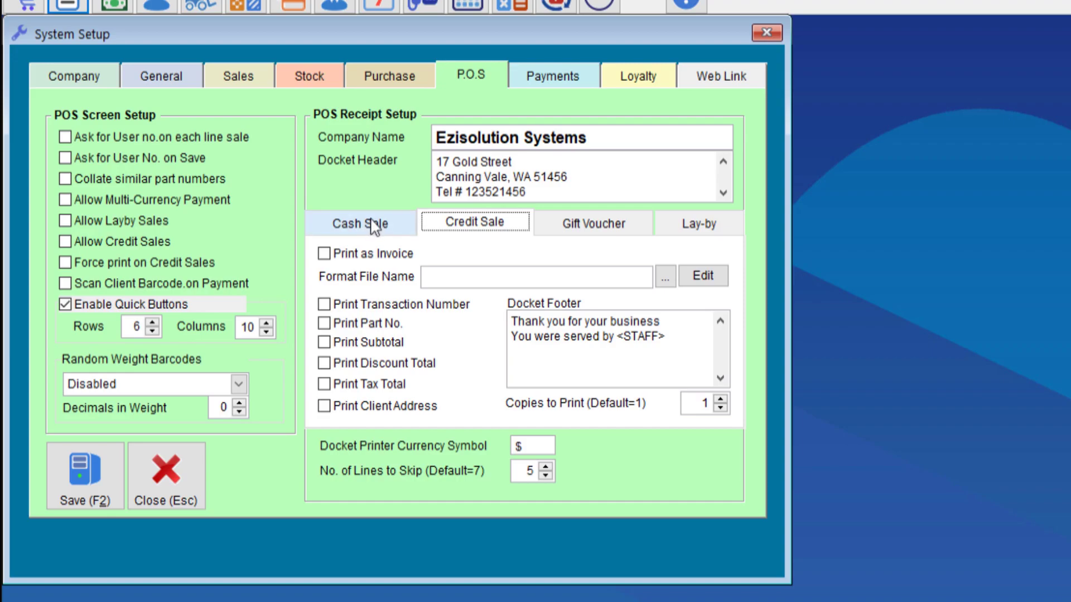
{"action": "left_click", "coordinate": [358, 223]}
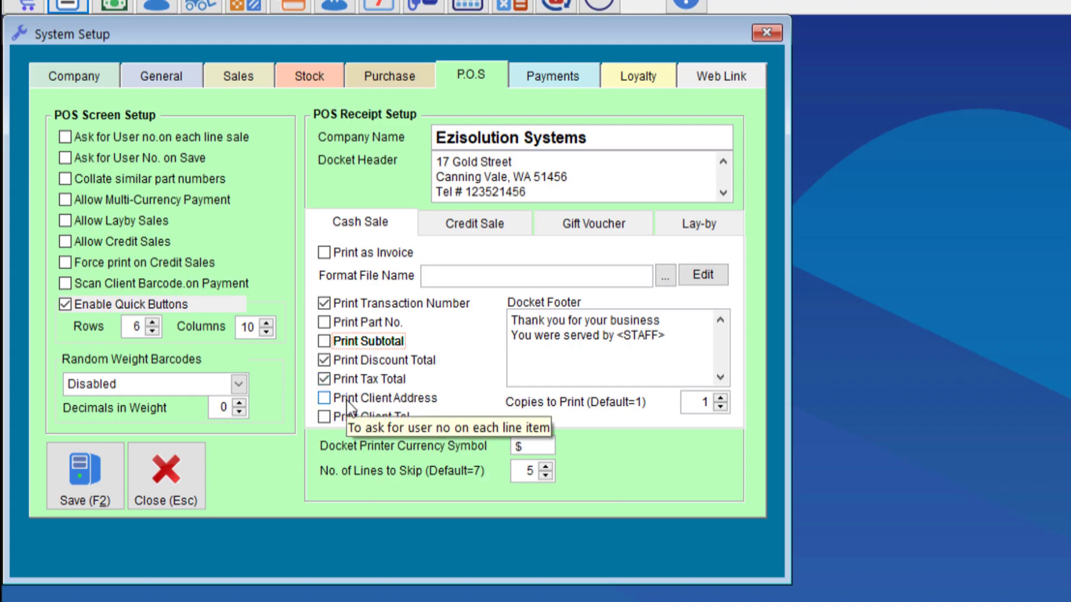
{"action": "mouse_move", "coordinate": [325, 416]}
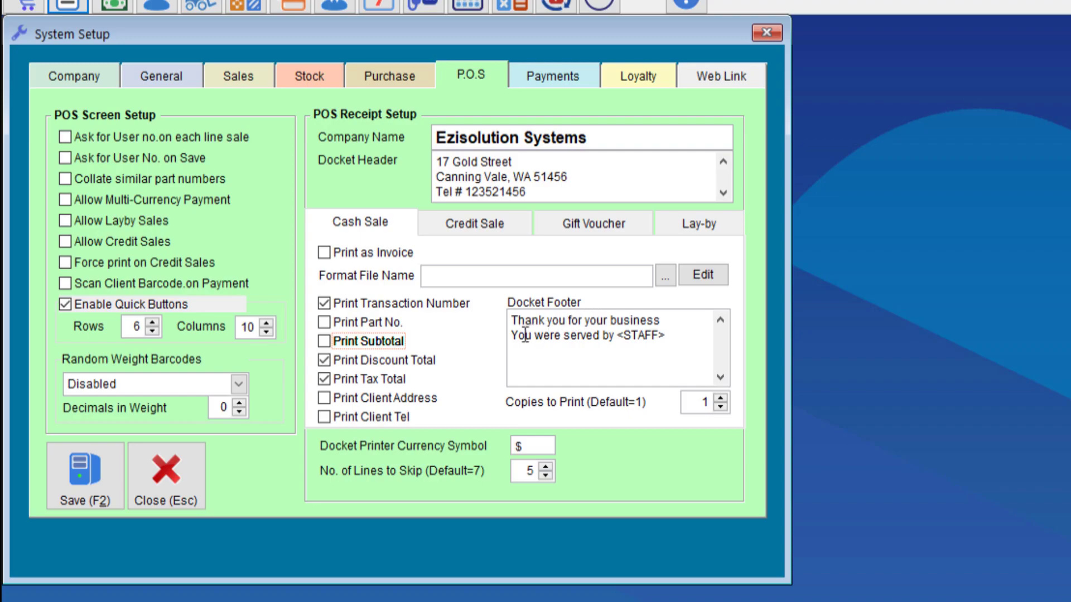
{"action": "mouse_move", "coordinate": [588, 344]}
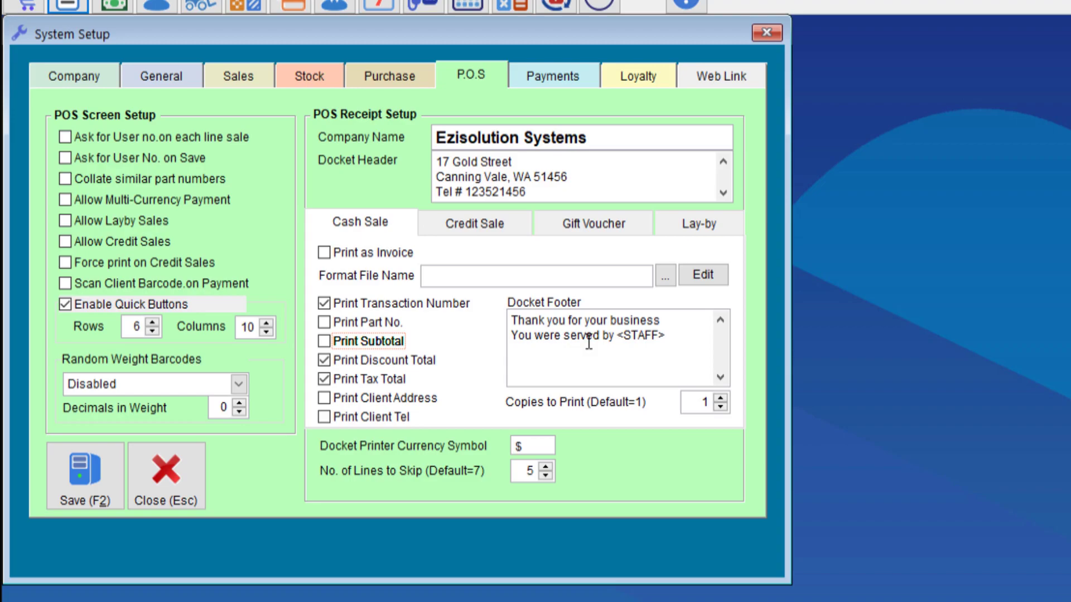
{"action": "mouse_move", "coordinate": [627, 335]}
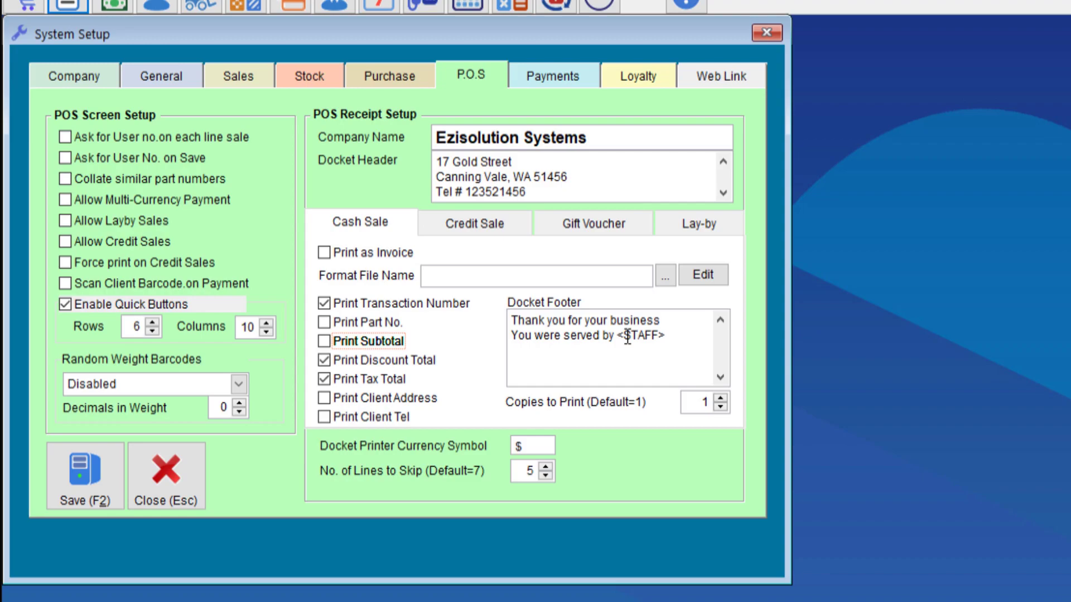
{"action": "mouse_move", "coordinate": [531, 445]}
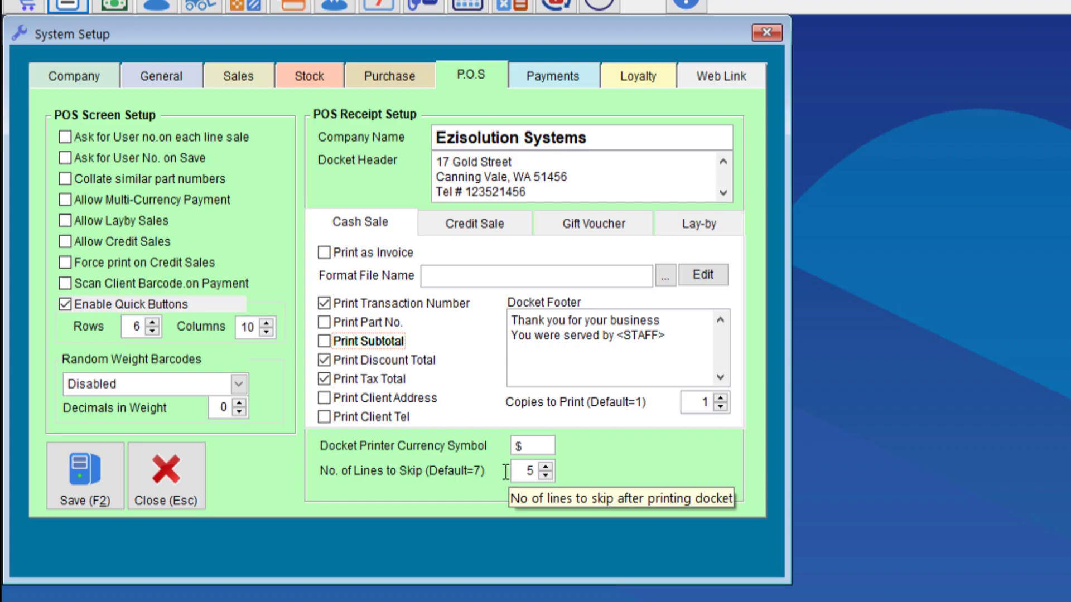
{"action": "mouse_move", "coordinate": [642, 438]}
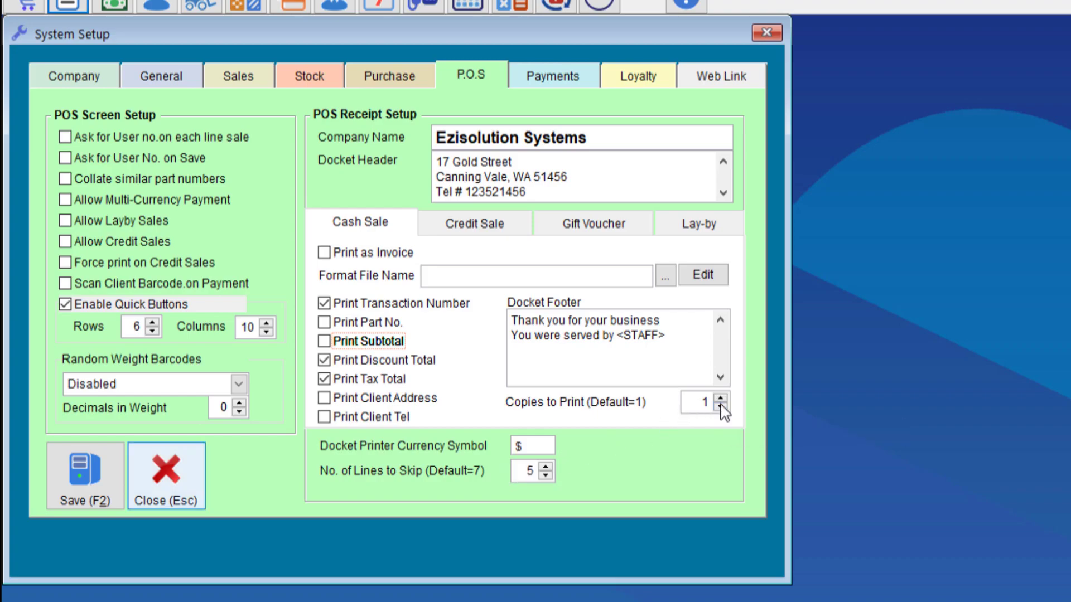
{"action": "mouse_move", "coordinate": [85, 471]}
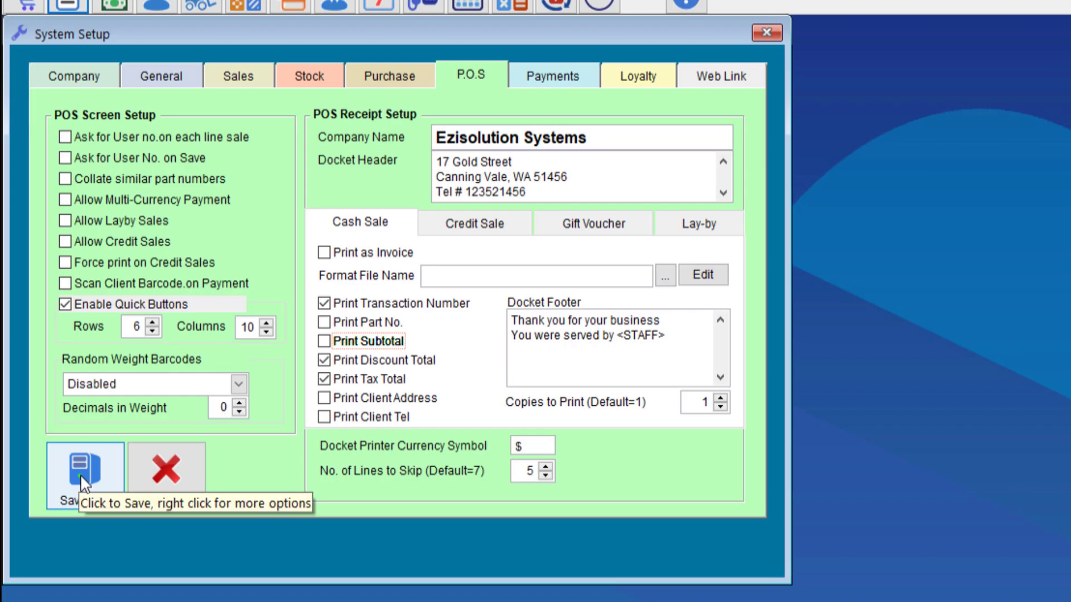
Save the receipt settings and add the coffee and cupcake items to a new sale.
{"action": "left_click", "coordinate": [84, 470]}
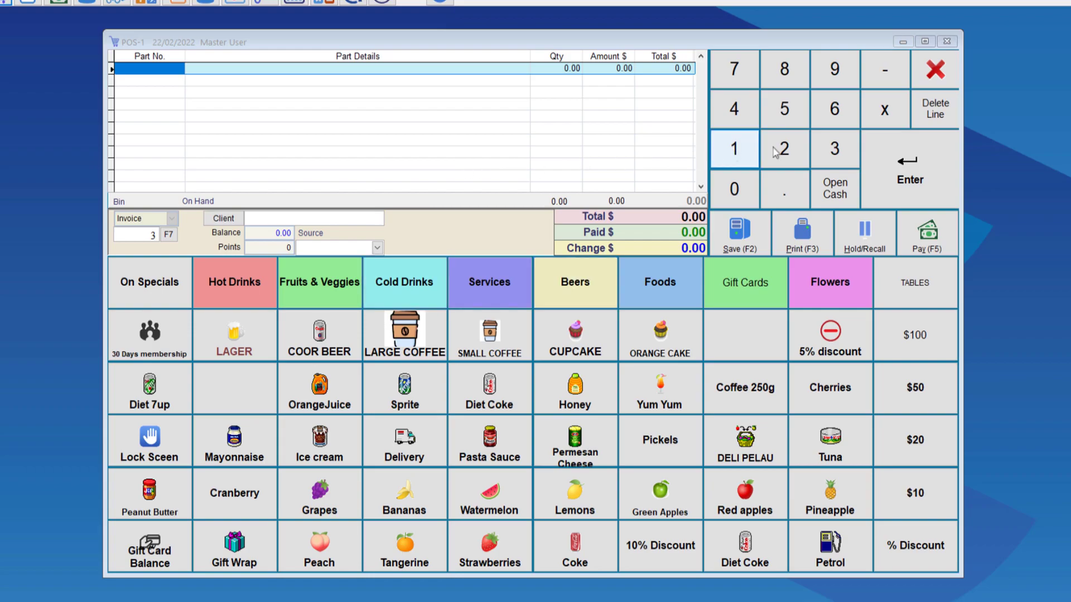
{"action": "left_click", "coordinate": [404, 335]}
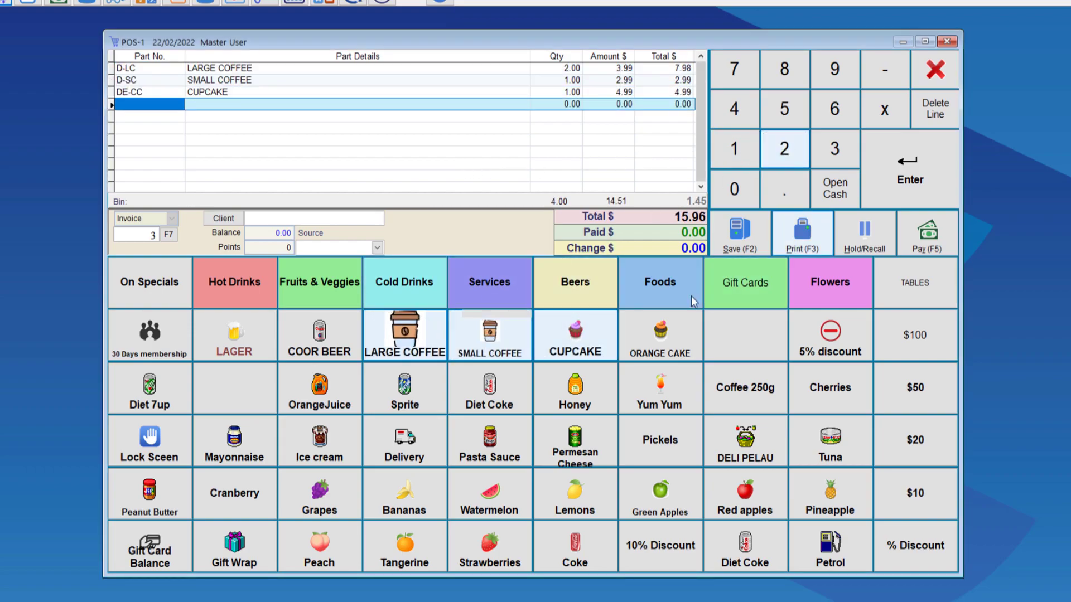
Pay the $15.96 sale with $20 cash and print the receipt, leaving $4.04 change.
{"action": "left_click", "coordinate": [926, 233]}
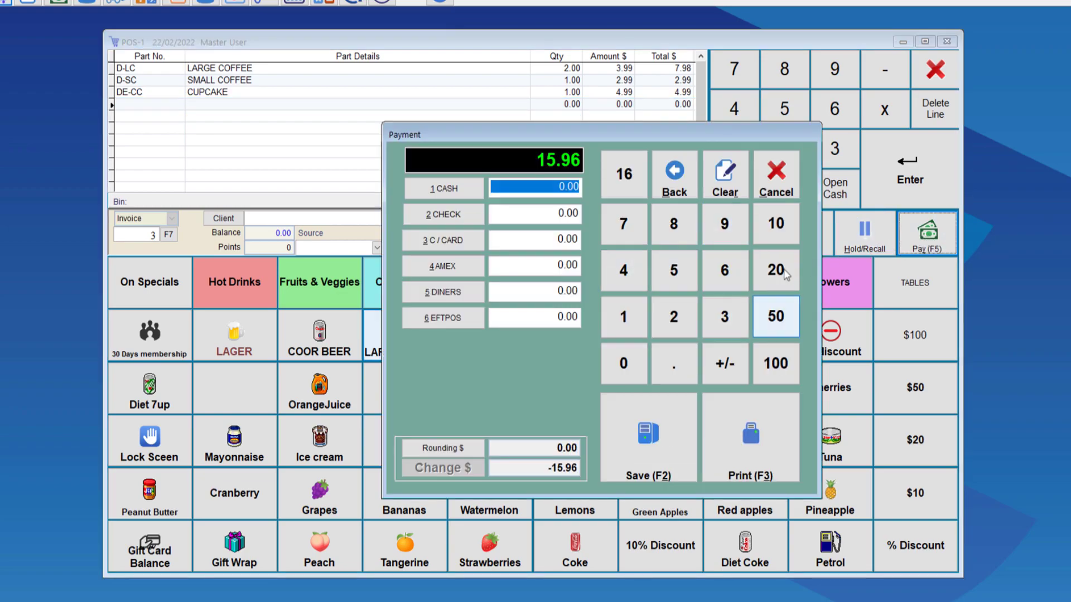
{"action": "left_click", "coordinate": [775, 269]}
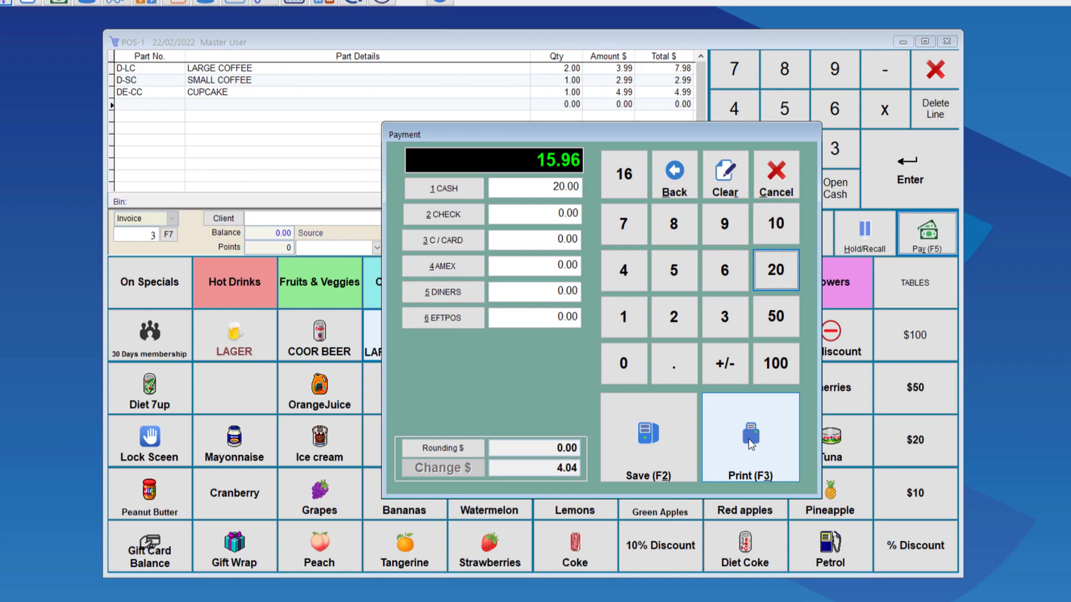
{"action": "left_click", "coordinate": [749, 437]}
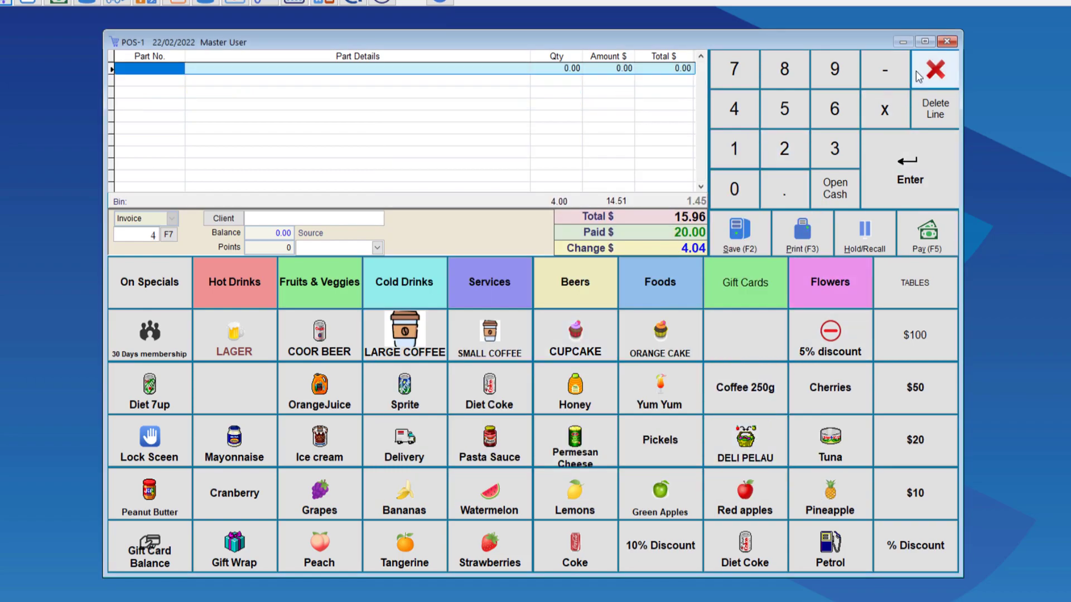
Preview the printed receipt for invoice 3 with items, tax, total, cash and change.
{"action": "left_click", "coordinate": [802, 234]}
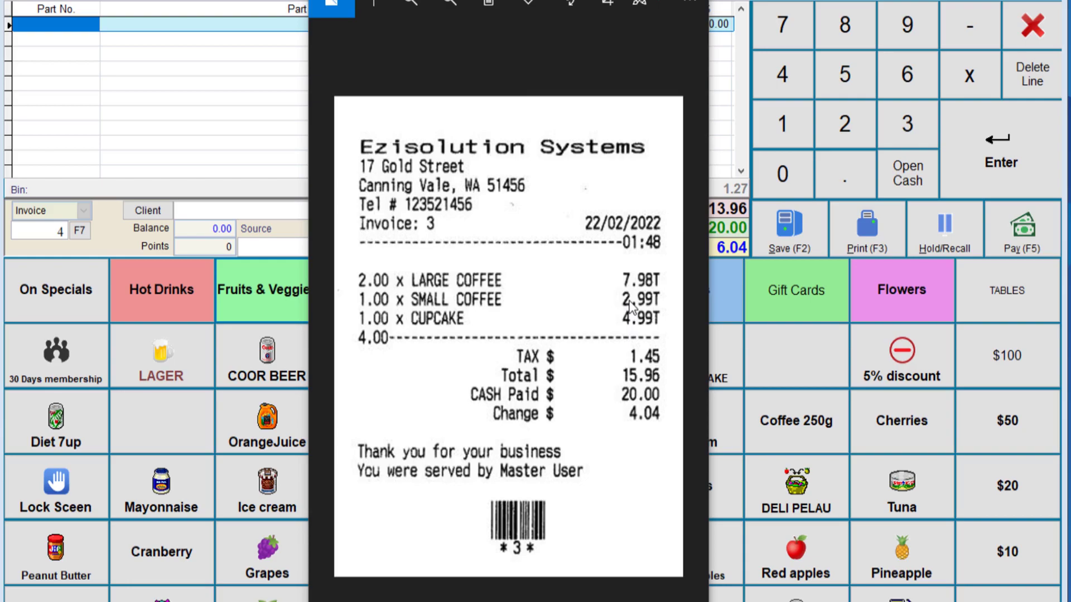
{"action": "mouse_move", "coordinate": [515, 205]}
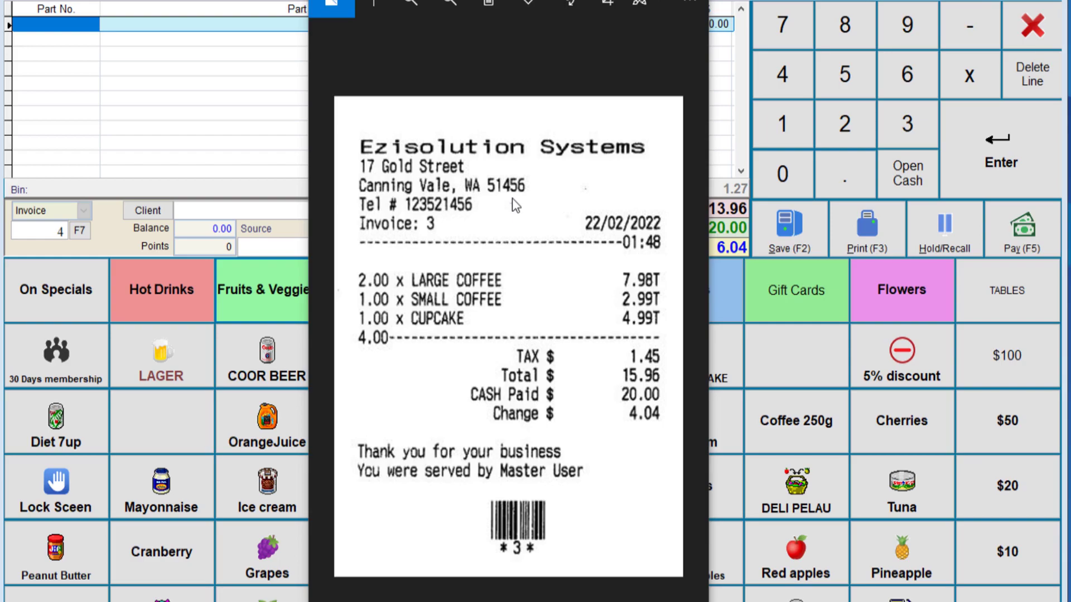
{"action": "mouse_move", "coordinate": [526, 236]}
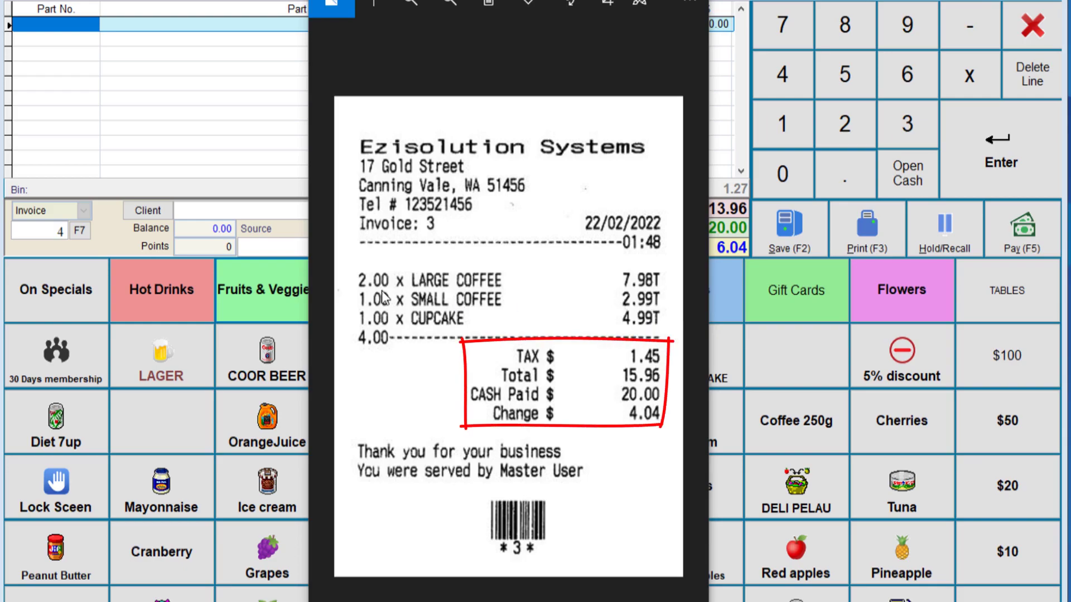
{"action": "mouse_move", "coordinate": [618, 388]}
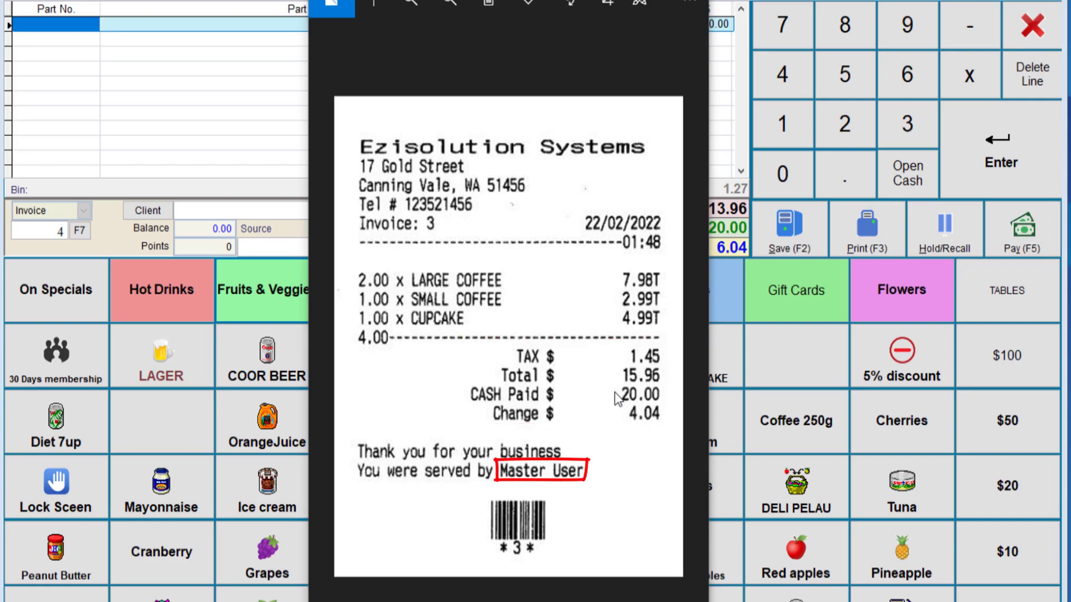
{"action": "mouse_move", "coordinate": [485, 485]}
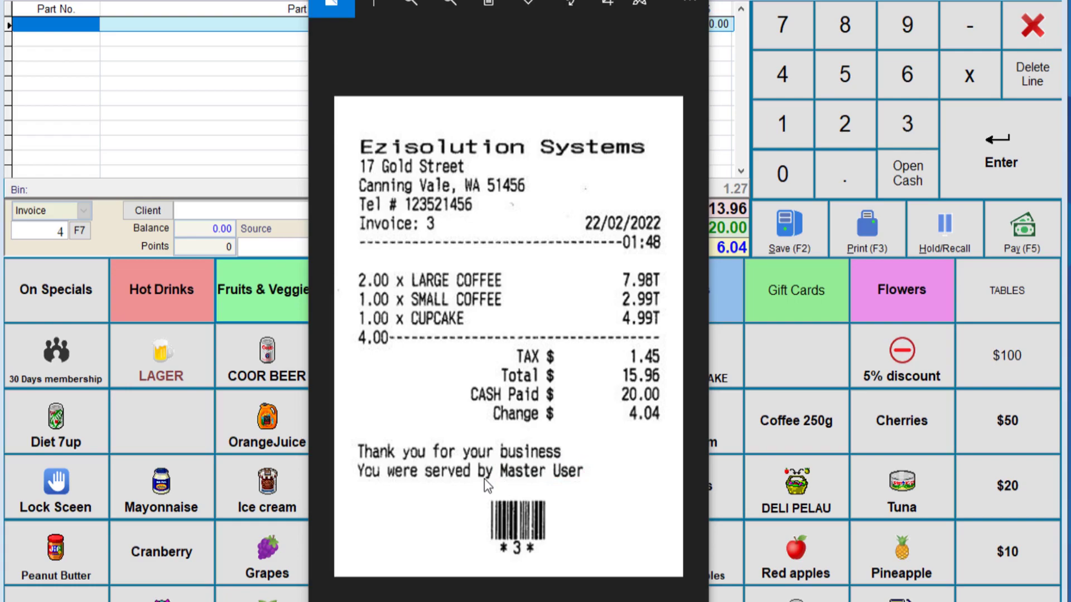
{"action": "mouse_move", "coordinate": [513, 525]}
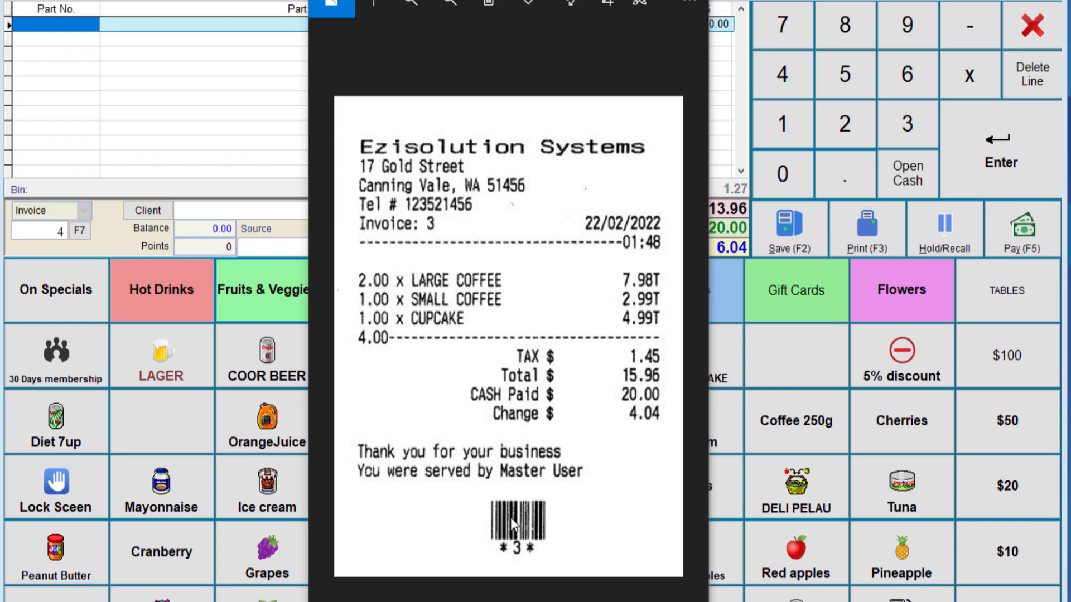
{"action": "mouse_move", "coordinate": [453, 526]}
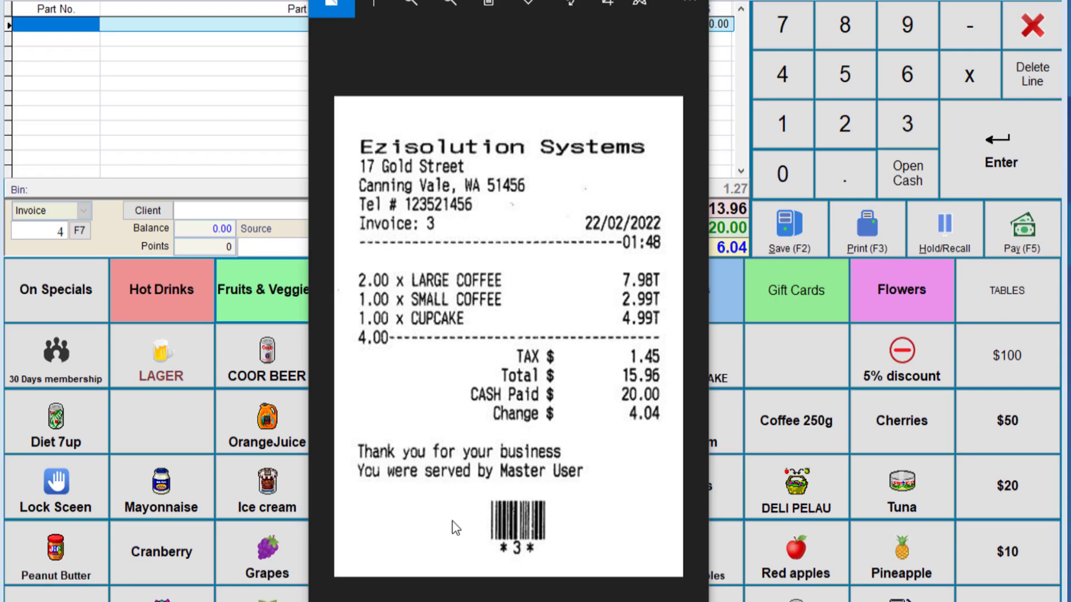
{"action": "mouse_move", "coordinate": [521, 522]}
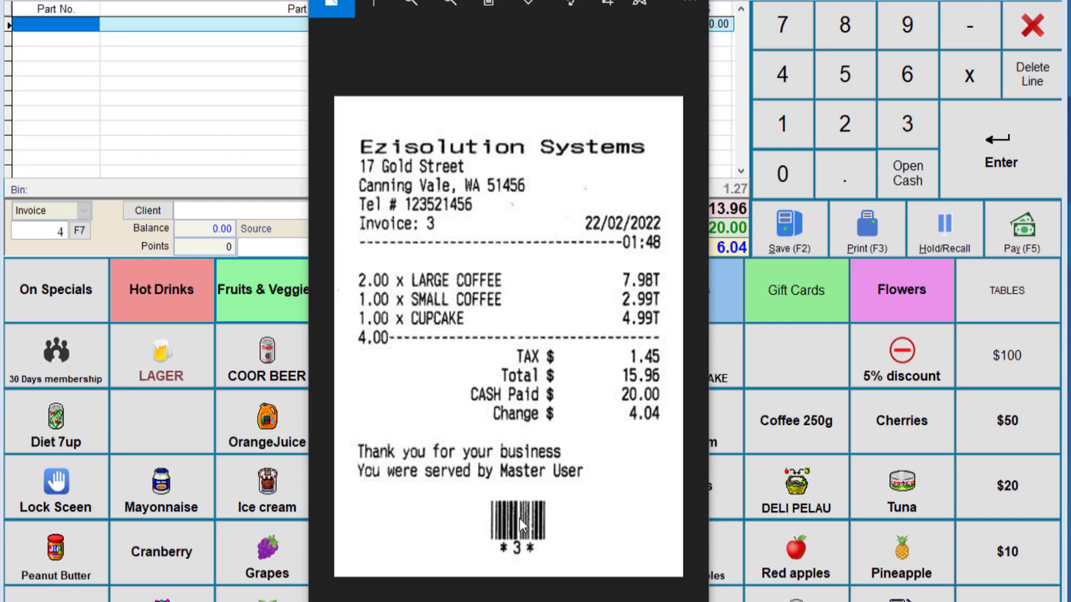
{"action": "mouse_move", "coordinate": [526, 491]}
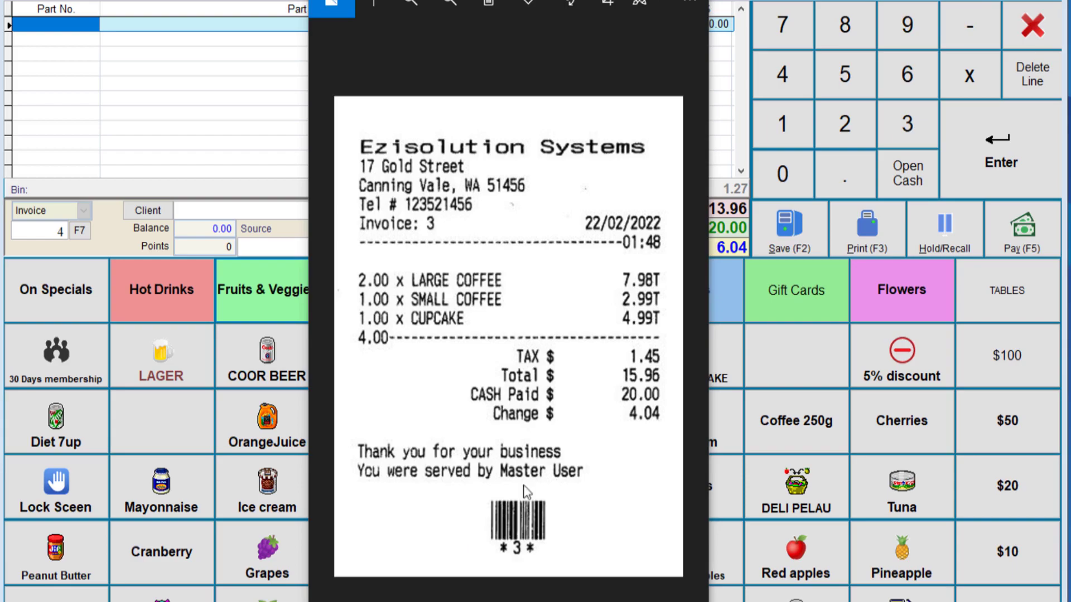
{"action": "mouse_move", "coordinate": [638, 375]}
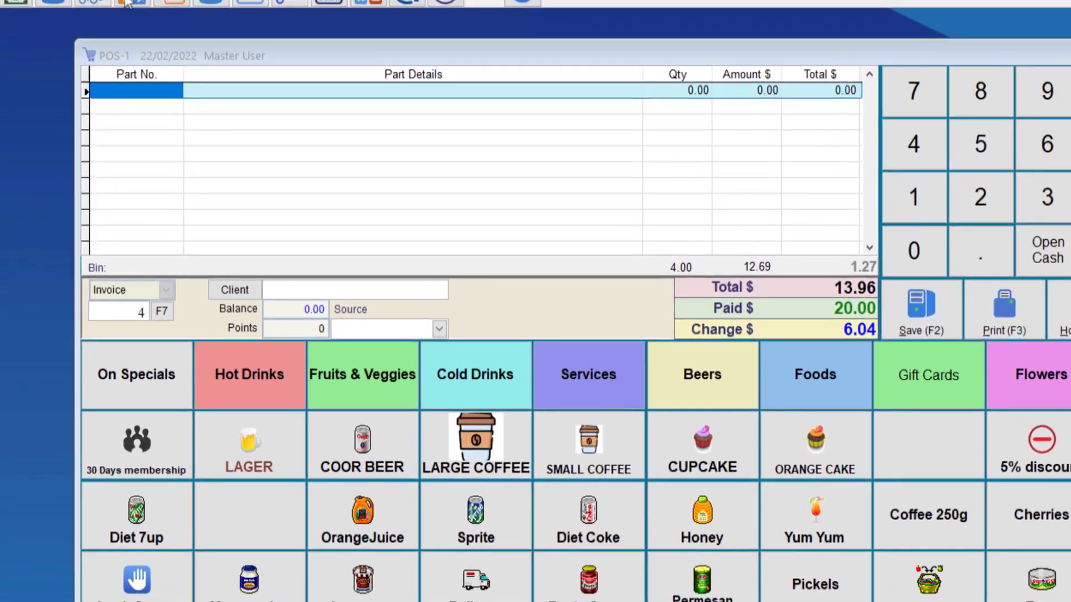
In System Setup's P.O.S tab, enable Print Part No. on cash sale receipts.
{"action": "left_click", "coordinate": [447, 39]}
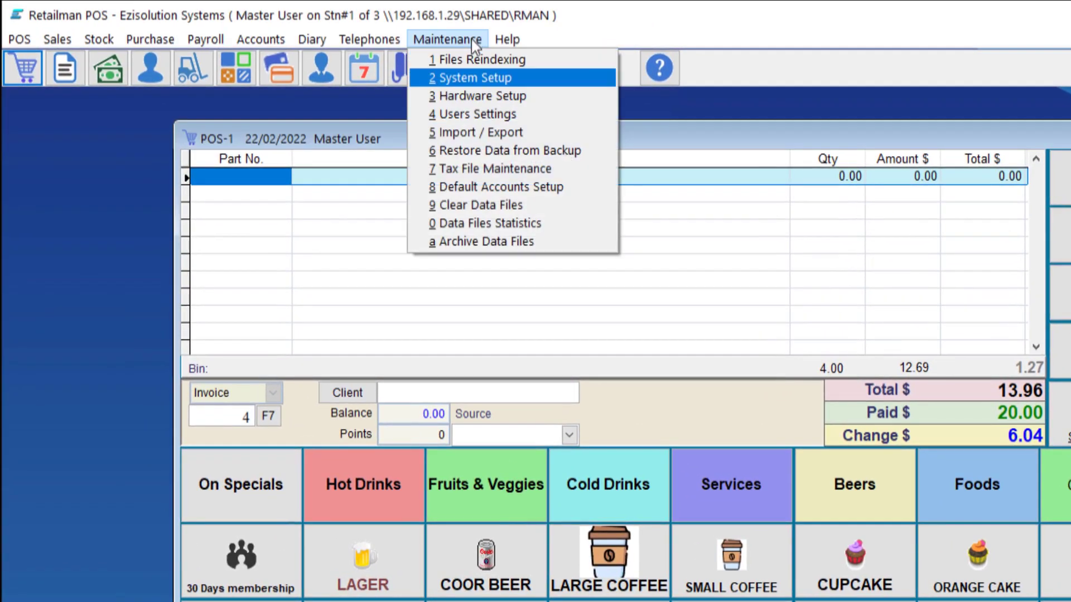
{"action": "left_click", "coordinate": [471, 77]}
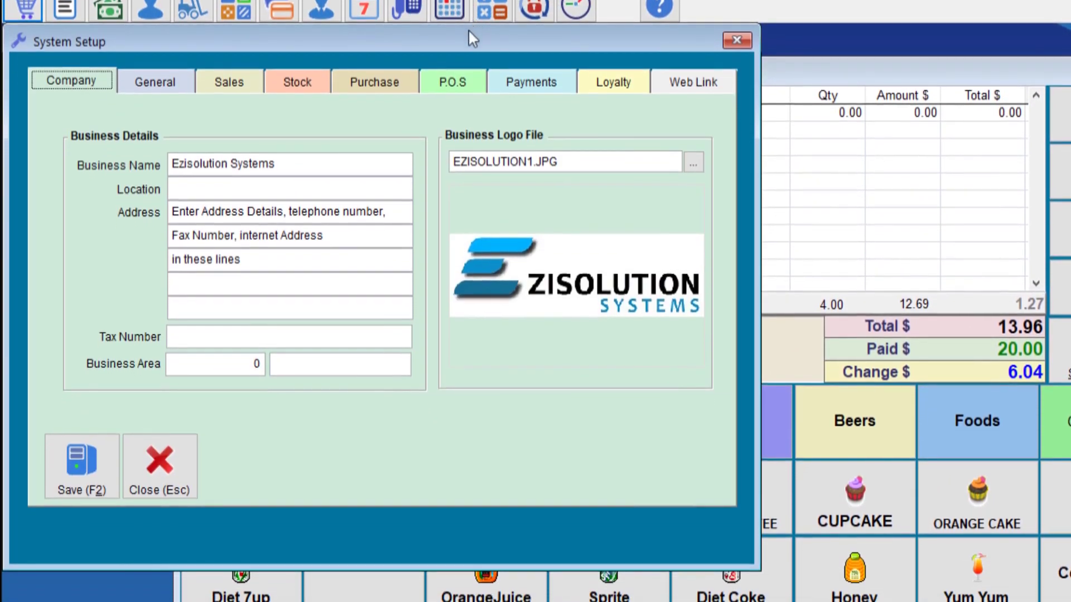
{"action": "left_click", "coordinate": [451, 81]}
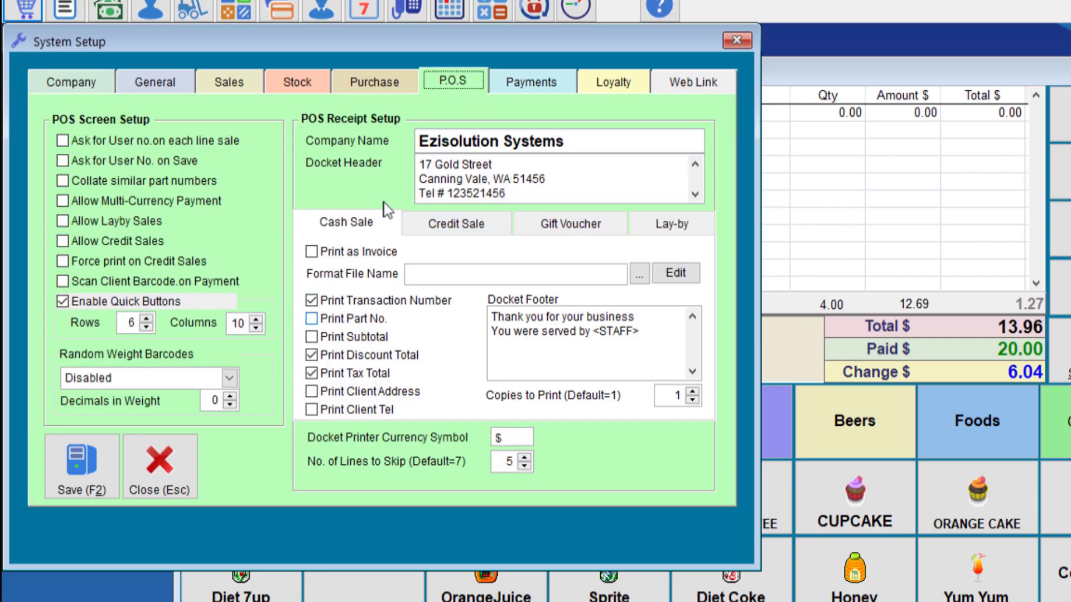
{"action": "mouse_move", "coordinate": [309, 321]}
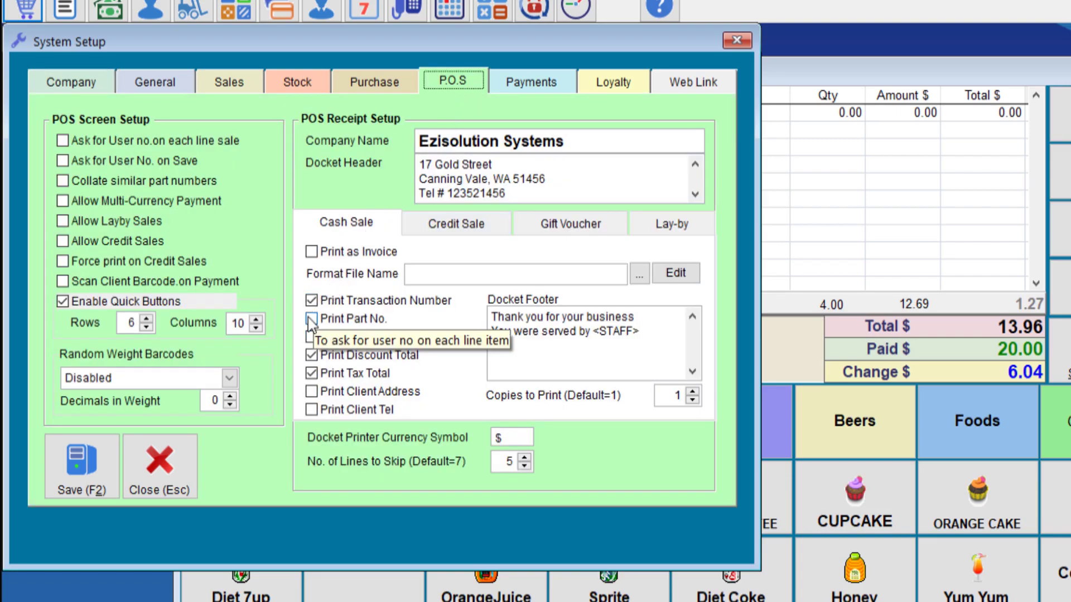
{"action": "left_click", "coordinate": [311, 318]}
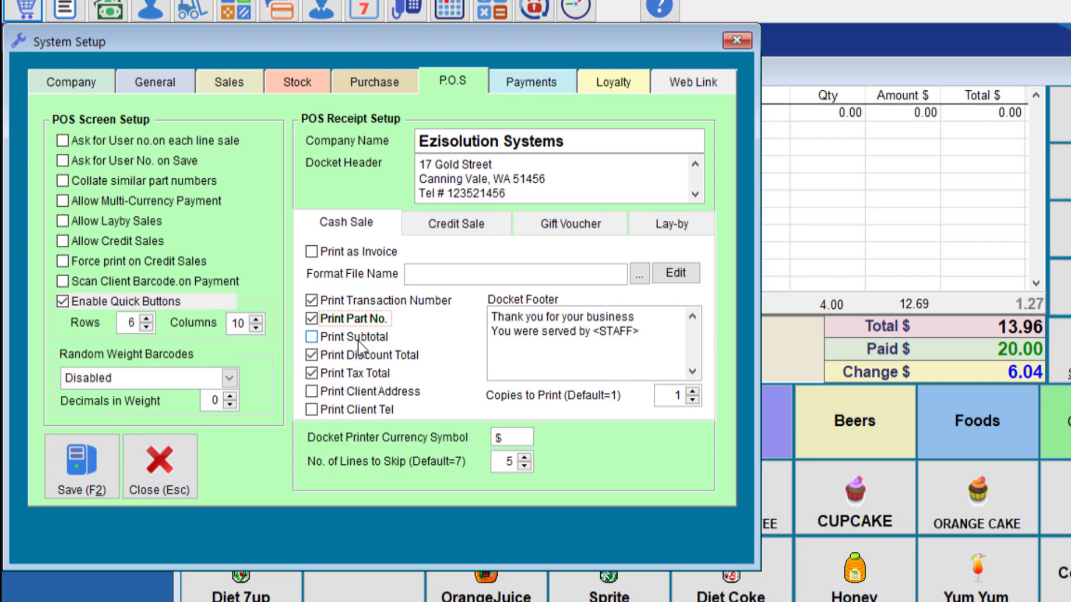
{"action": "left_click", "coordinate": [311, 336]}
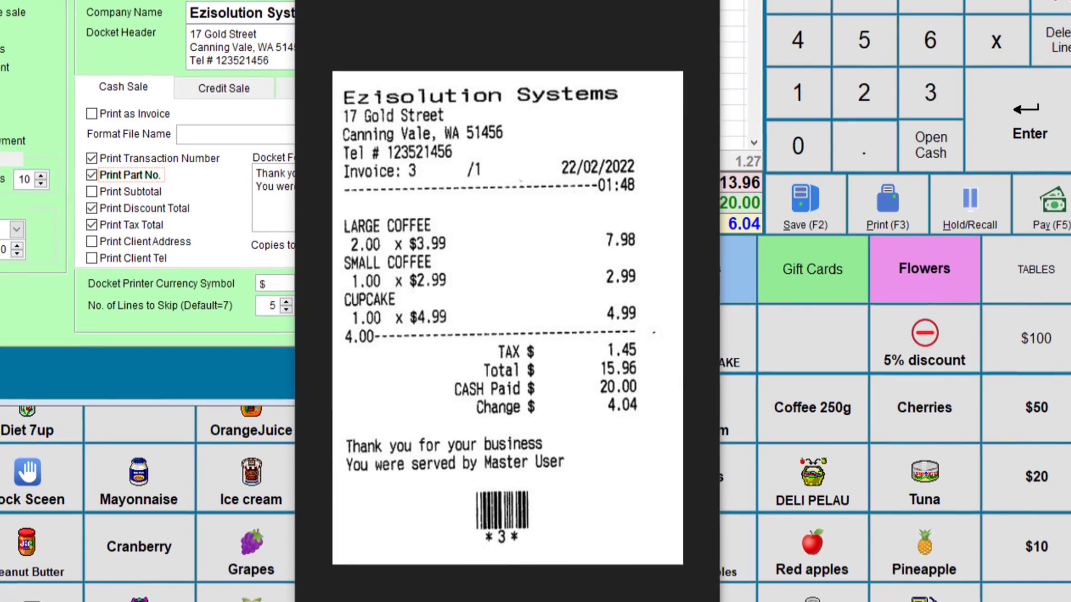
{"action": "mouse_move", "coordinate": [458, 247]}
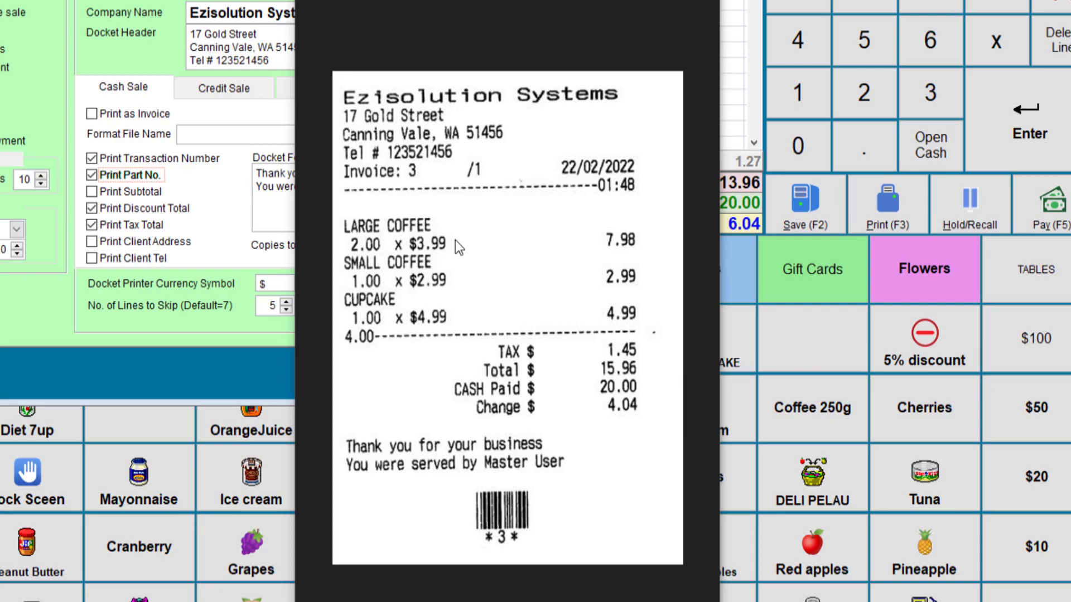
{"action": "mouse_move", "coordinate": [595, 247]}
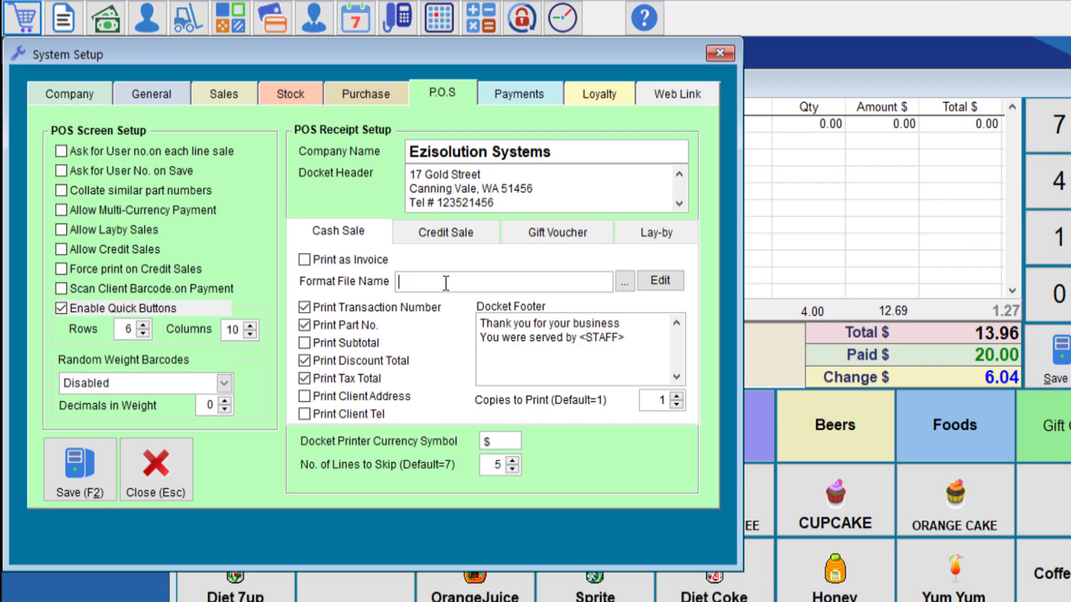
Set the cash sale format file to cashsale.pos and open its template for editing.
{"action": "type", "text": "cash"}
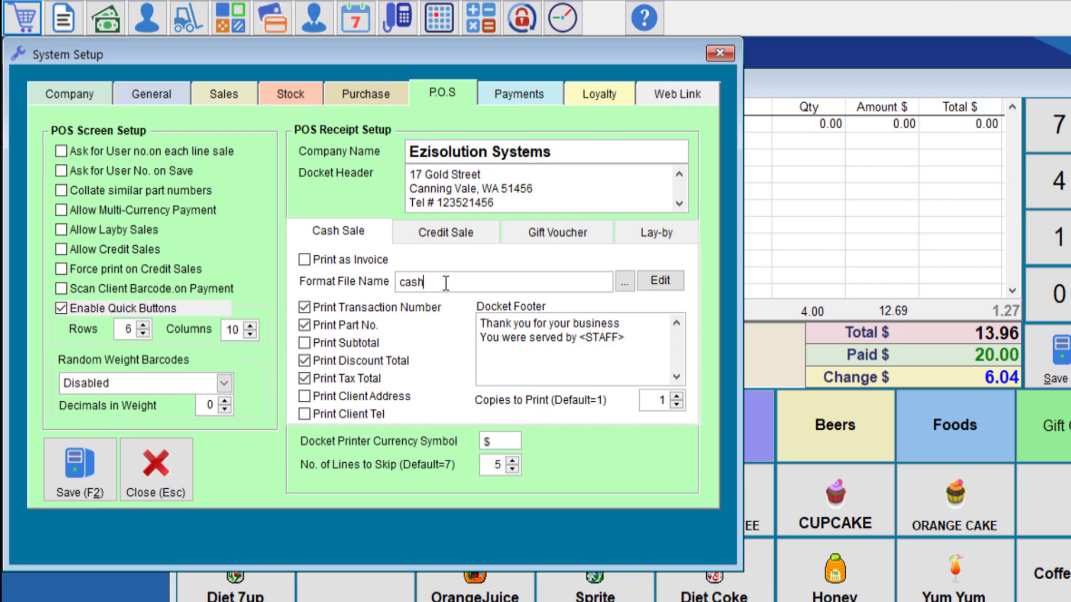
{"action": "type", "text": "sale"}
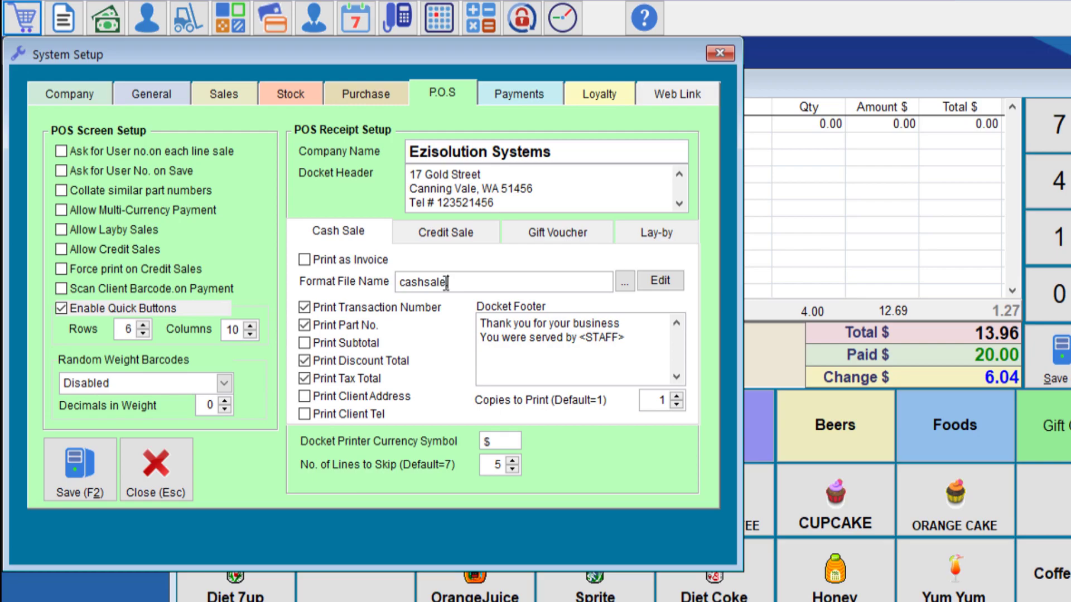
{"action": "type", "text": "pos"}
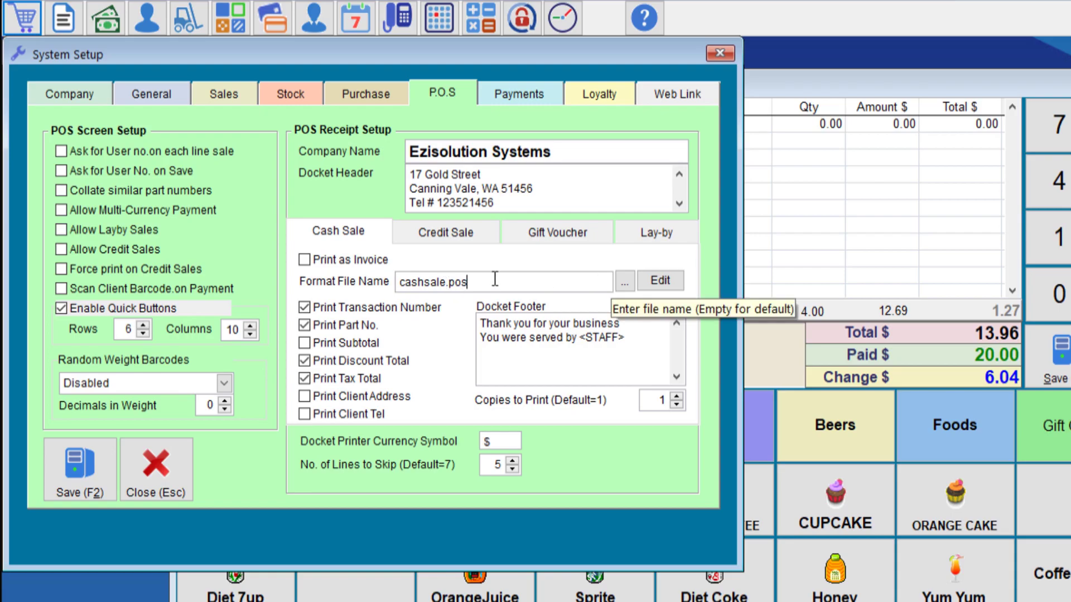
{"action": "left_click", "coordinate": [659, 281]}
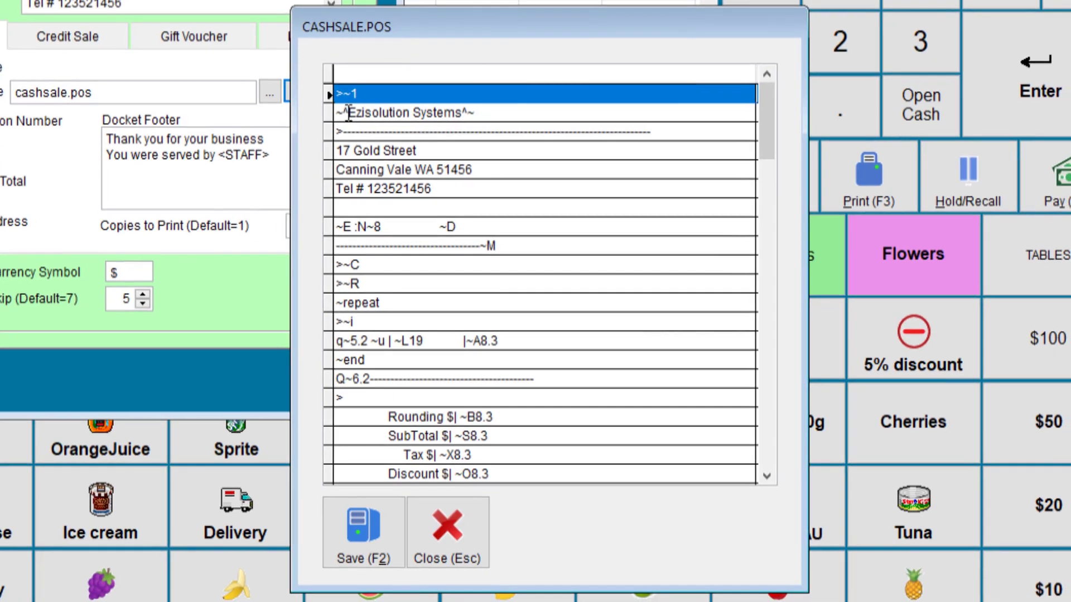
Review the company name and item lines and data dictionary of CASHSALE.POS, then close it unsaved.
{"action": "left_click", "coordinate": [406, 112]}
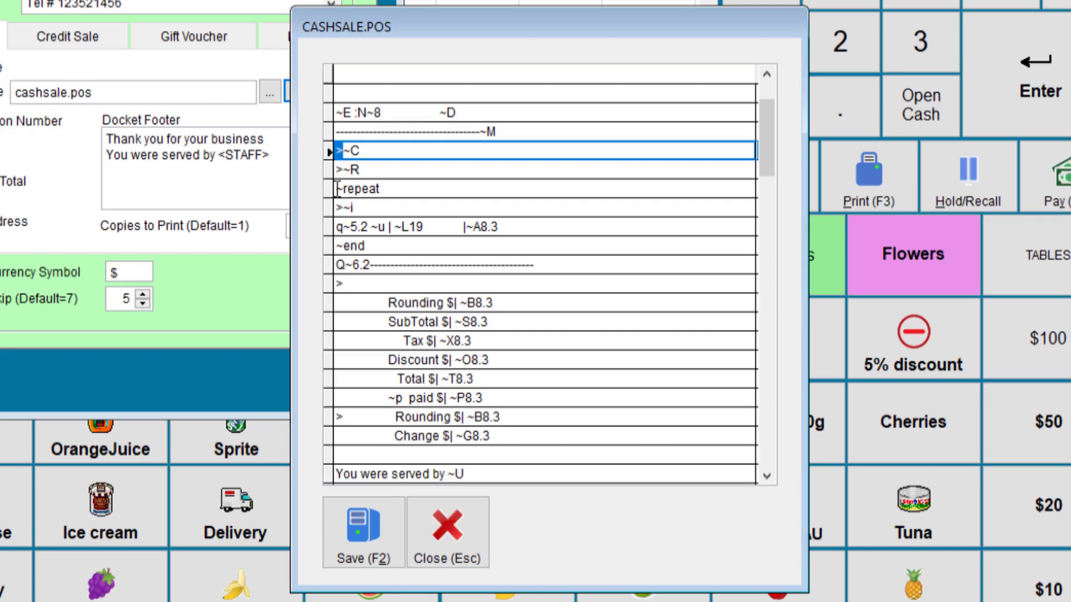
{"action": "left_click", "coordinate": [369, 189]}
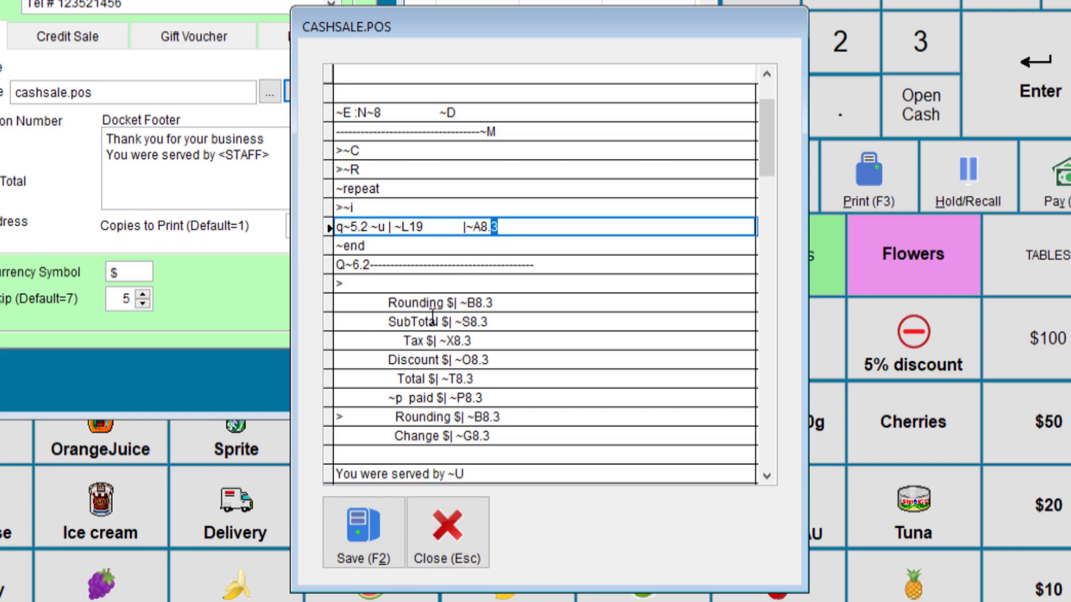
{"action": "scroll", "scroll_direction": "down", "scroll_amount": 3}
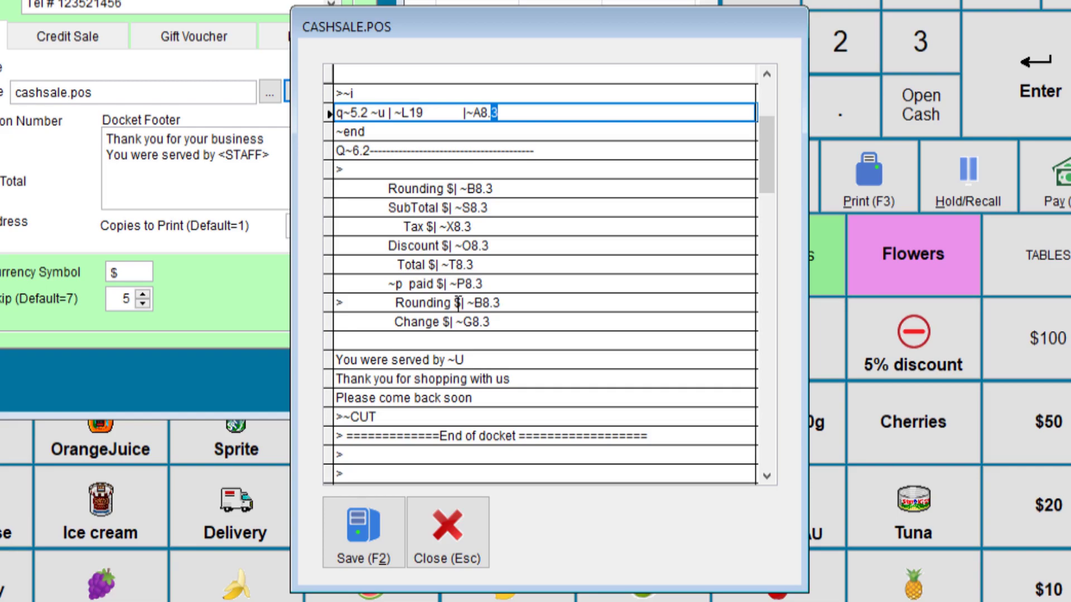
{"action": "scroll", "scroll_direction": "down", "scroll_amount": 3}
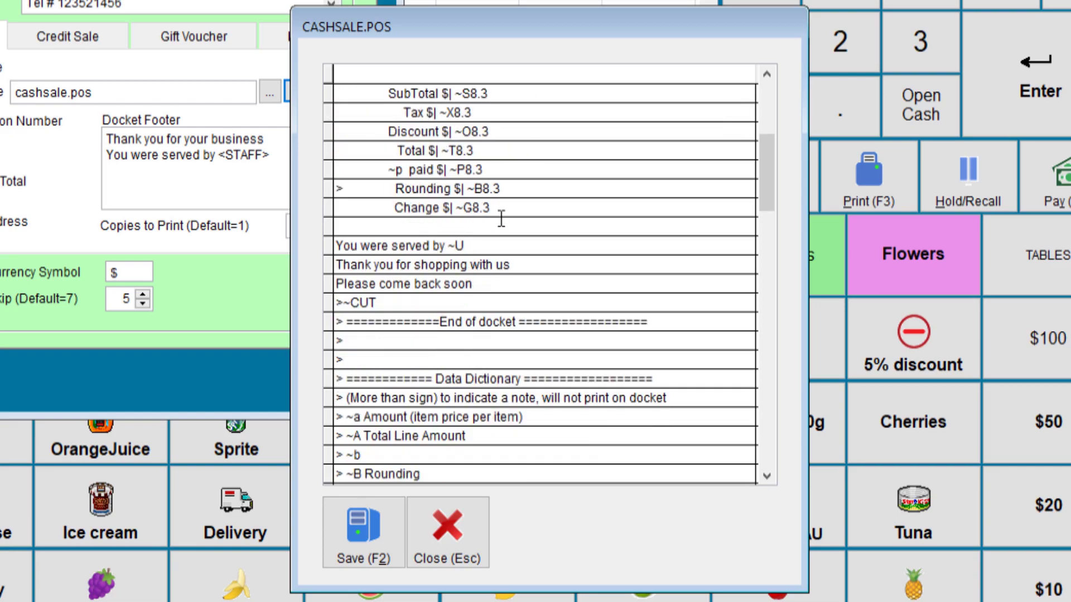
{"action": "scroll", "scroll_direction": "down", "scroll_amount": 3}
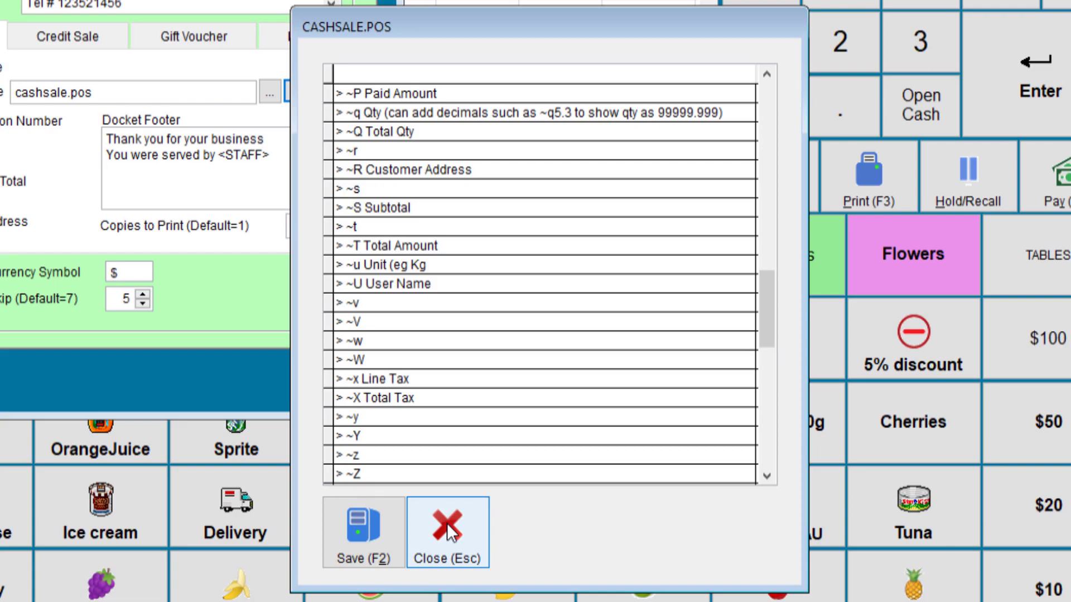
{"action": "left_click", "coordinate": [446, 533]}
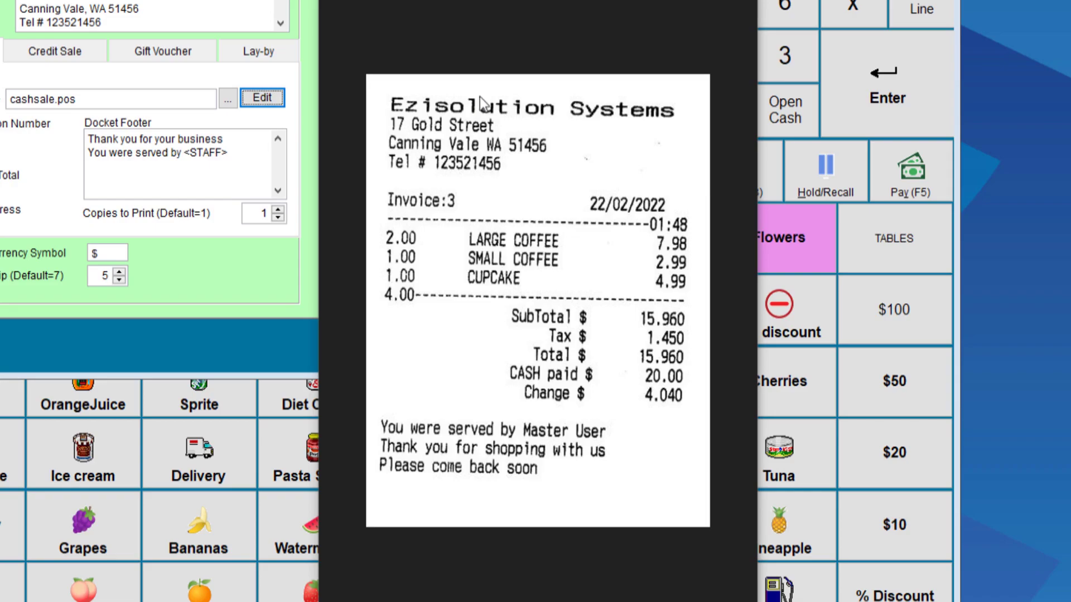
{"action": "mouse_move", "coordinate": [558, 223]}
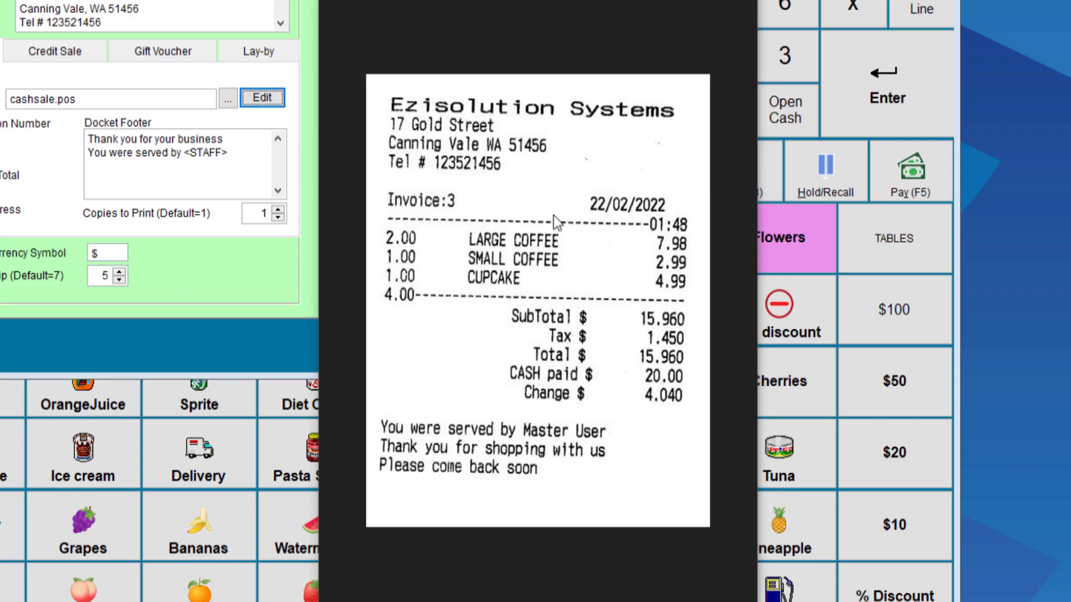
{"action": "mouse_move", "coordinate": [505, 190]}
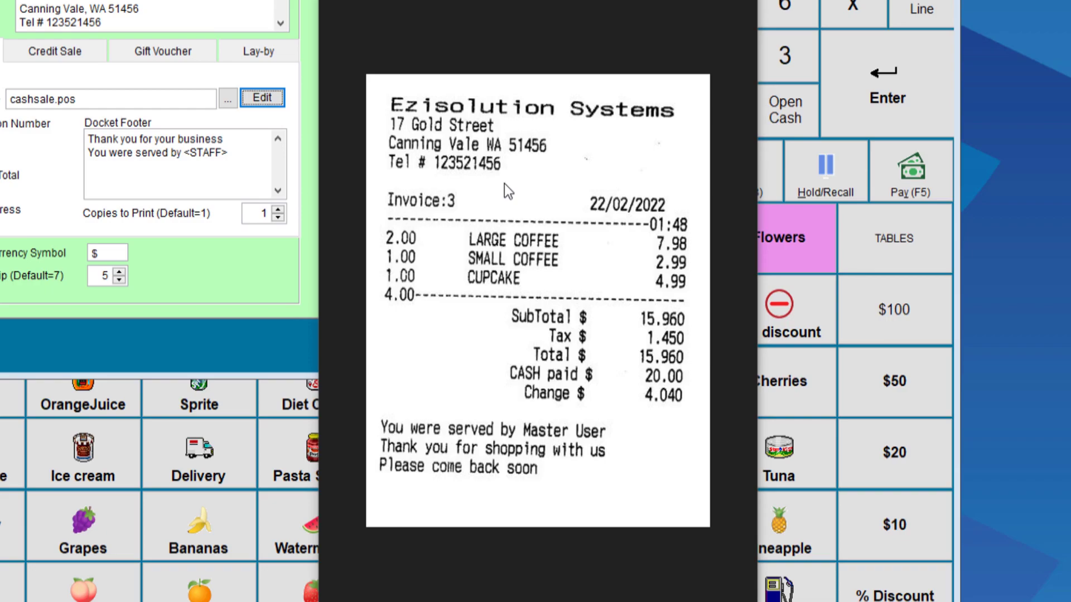
{"action": "mouse_move", "coordinate": [531, 382]}
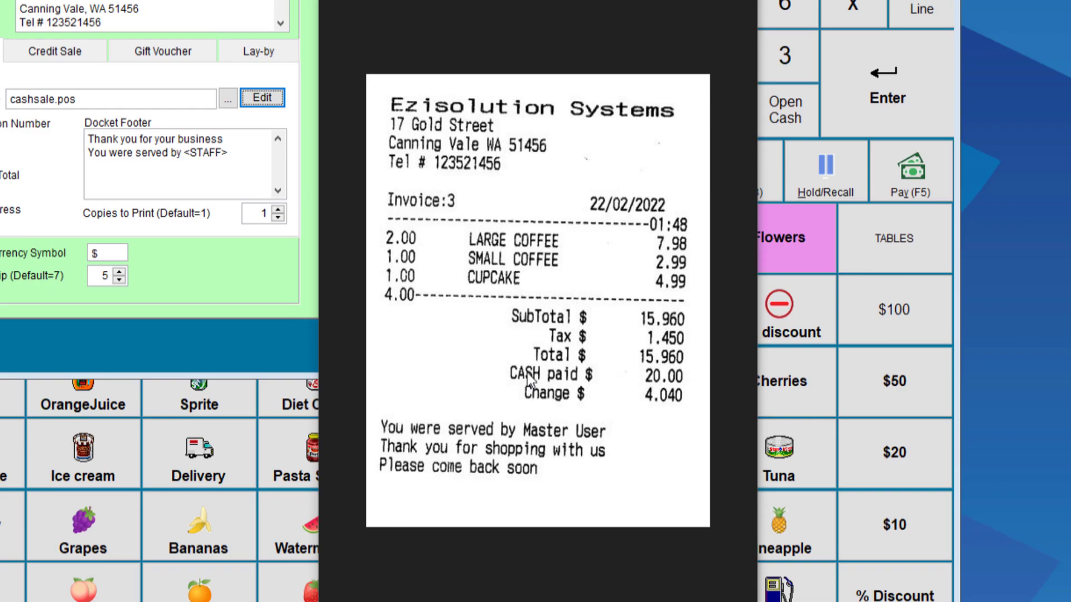
{"action": "mouse_move", "coordinate": [498, 375]}
{"action": "type", "text": "posq.fr"}
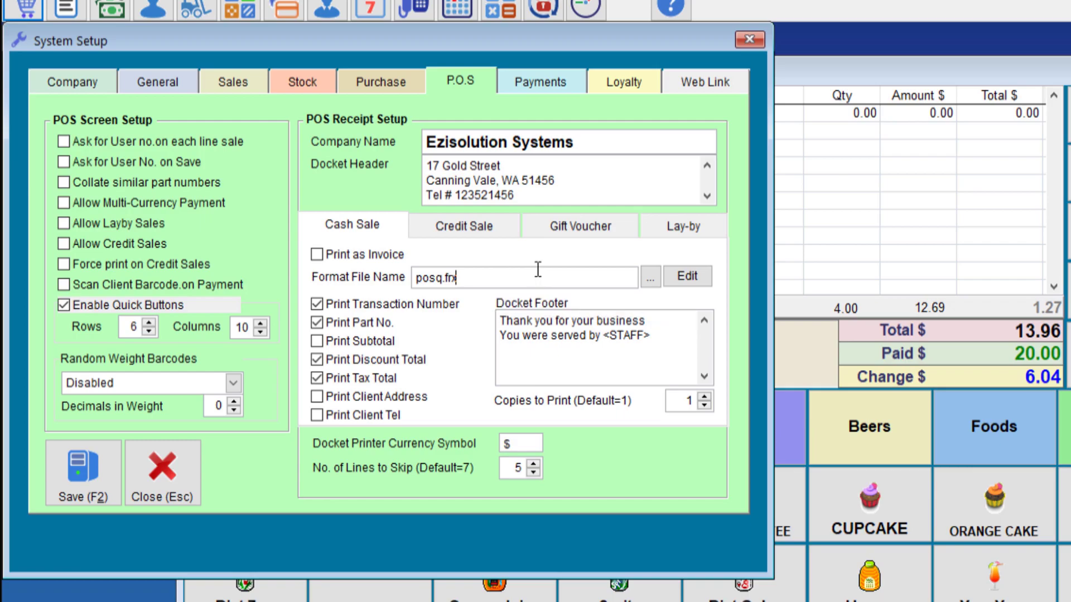
{"action": "left_click", "coordinate": [315, 304]}
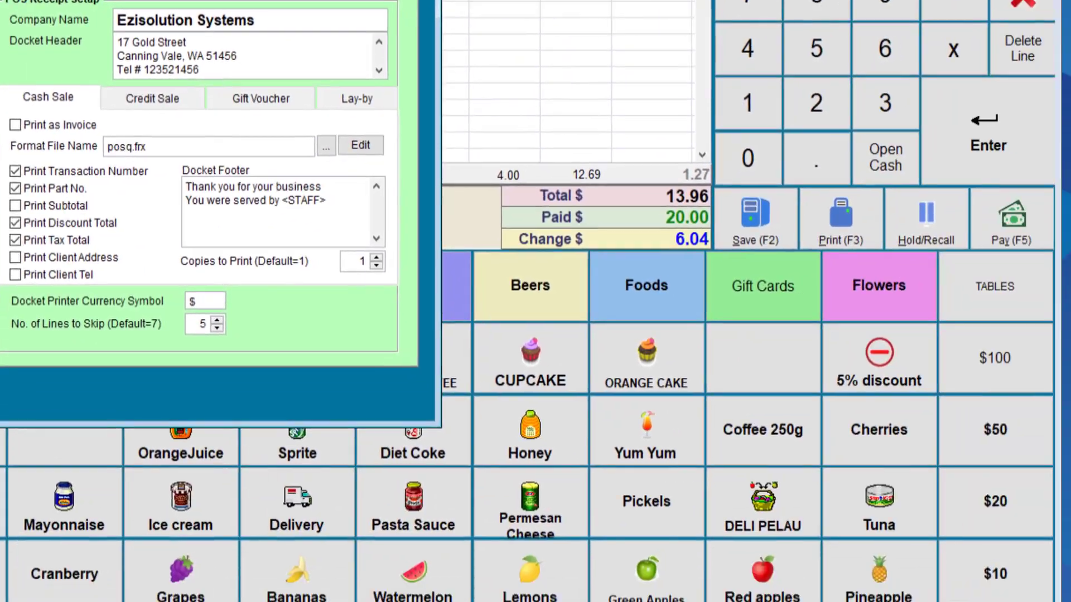
View the Company details and Business Logo File used by the graphical receipt.
{"action": "left_click", "coordinate": [838, 221]}
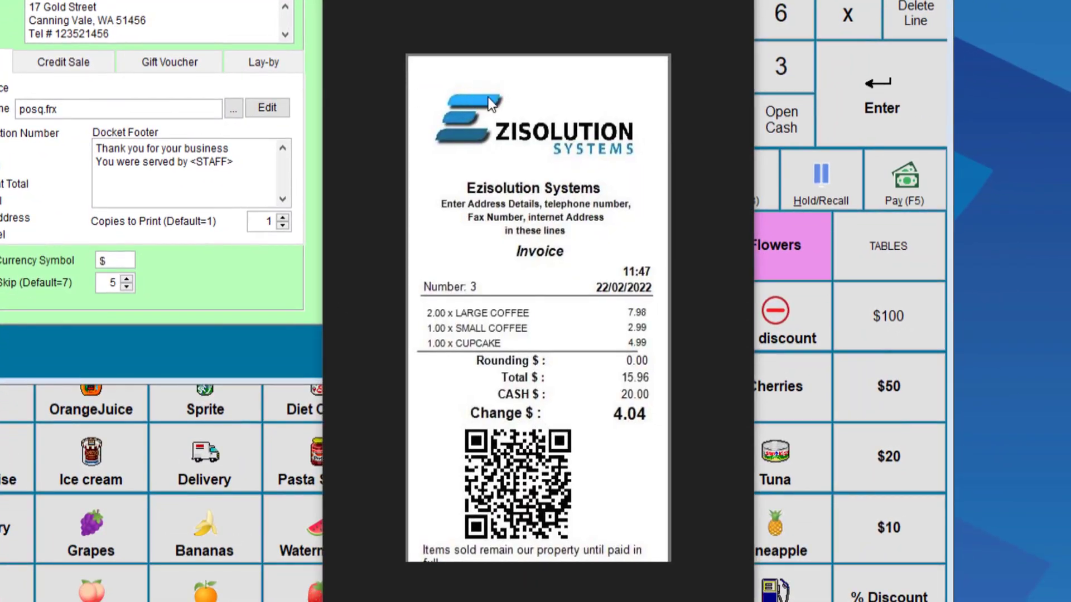
{"action": "mouse_move", "coordinate": [580, 144]}
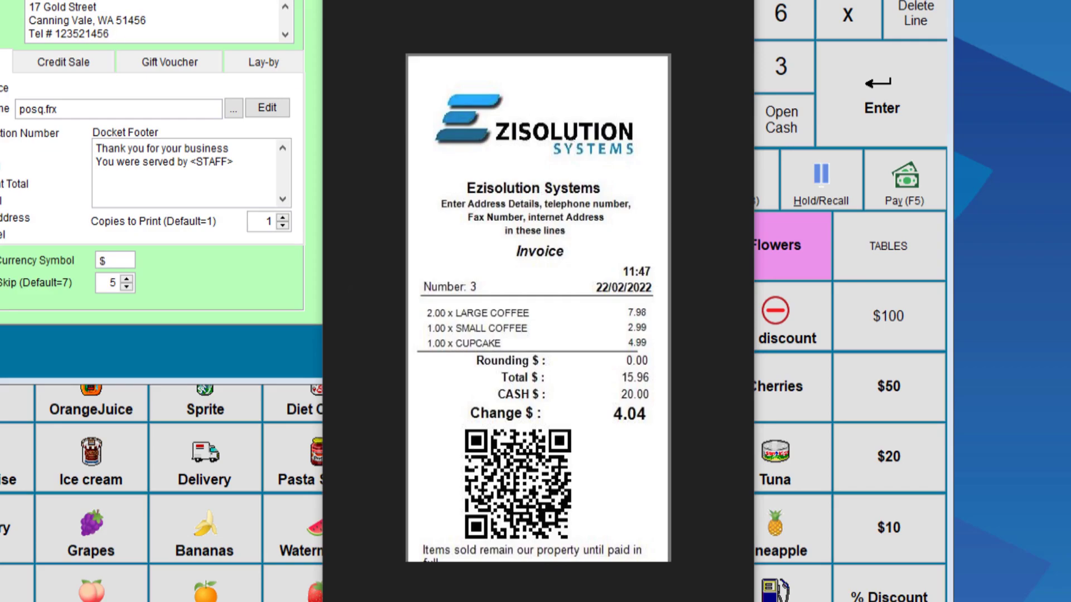
{"action": "mouse_move", "coordinate": [536, 150]}
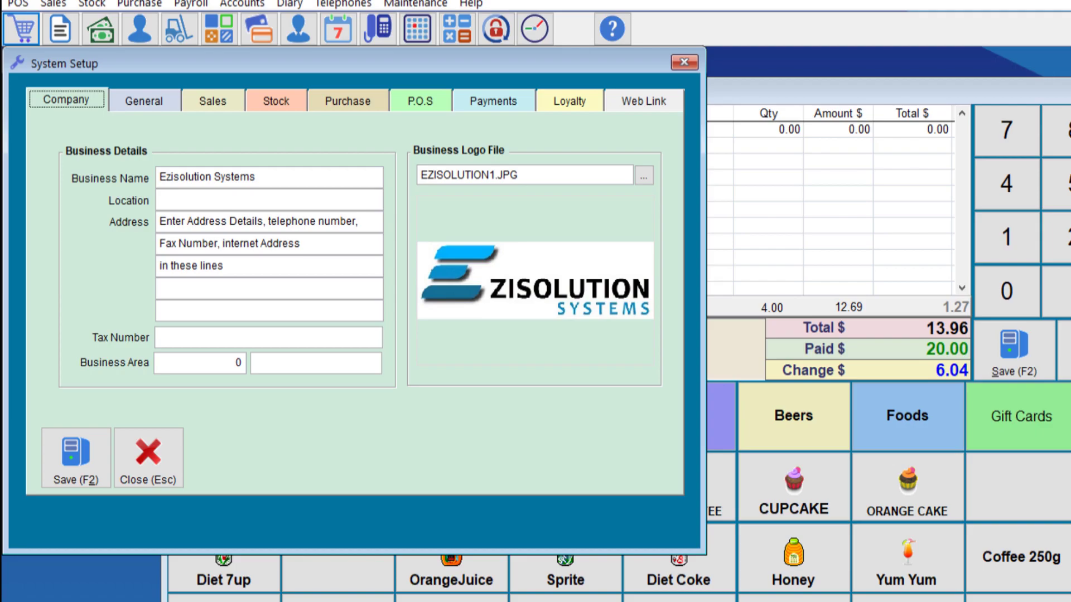
Return to the P.O.S receipt settings with posq.frx still set for cash sales.
{"action": "left_click", "coordinate": [419, 100]}
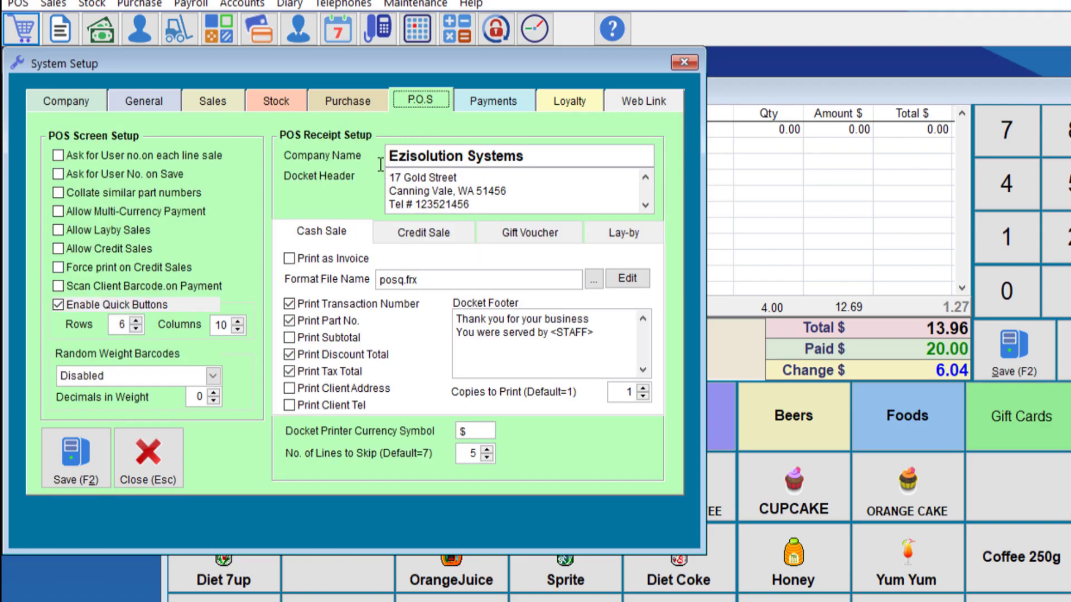
{"action": "mouse_move", "coordinate": [77, 101]}
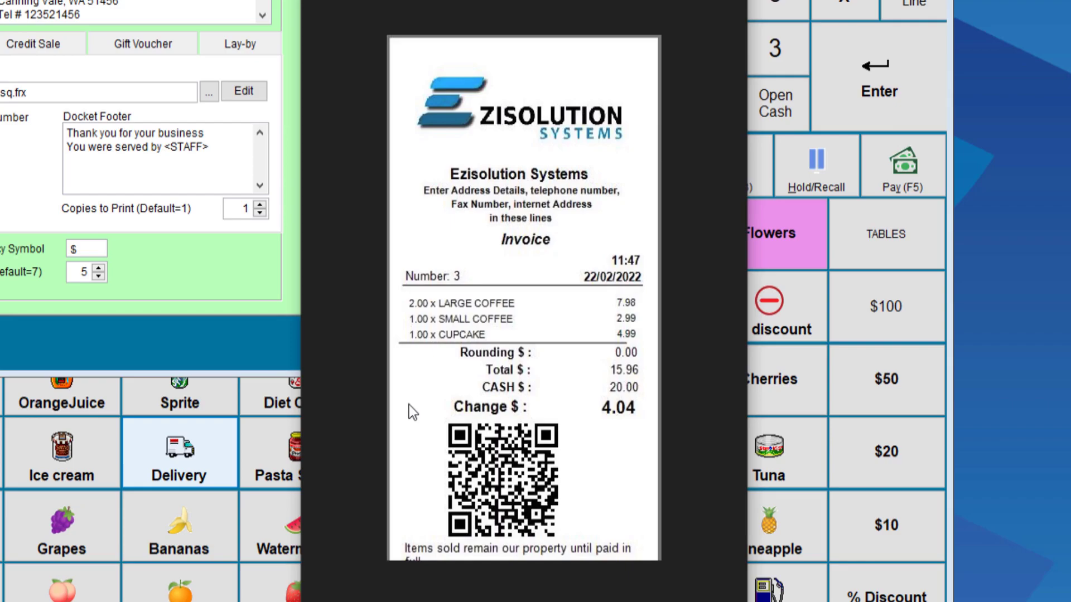
{"action": "mouse_move", "coordinate": [503, 141]}
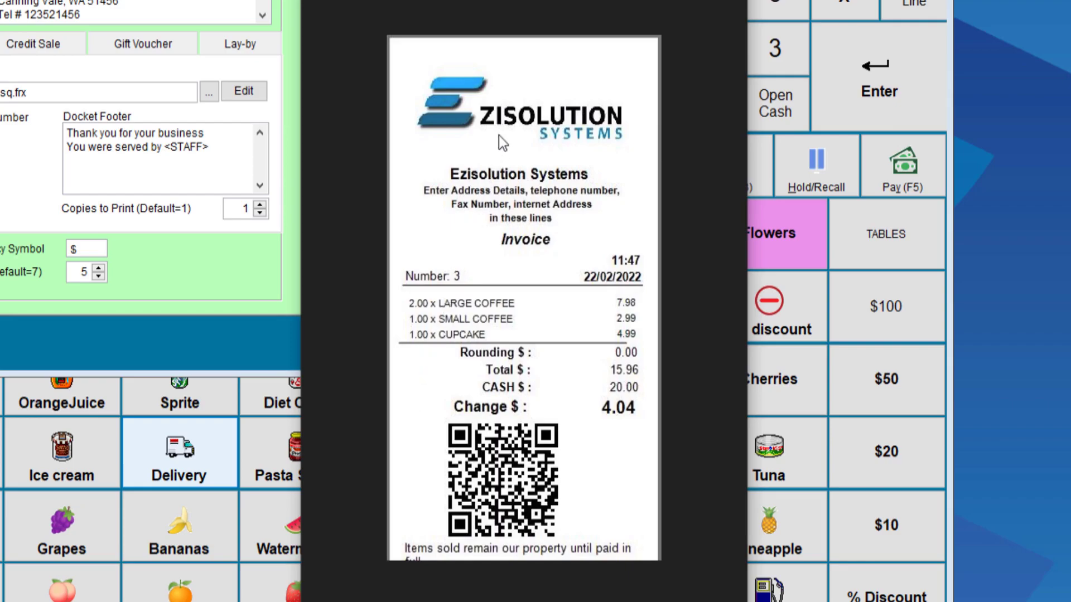
{"action": "mouse_move", "coordinate": [497, 152]}
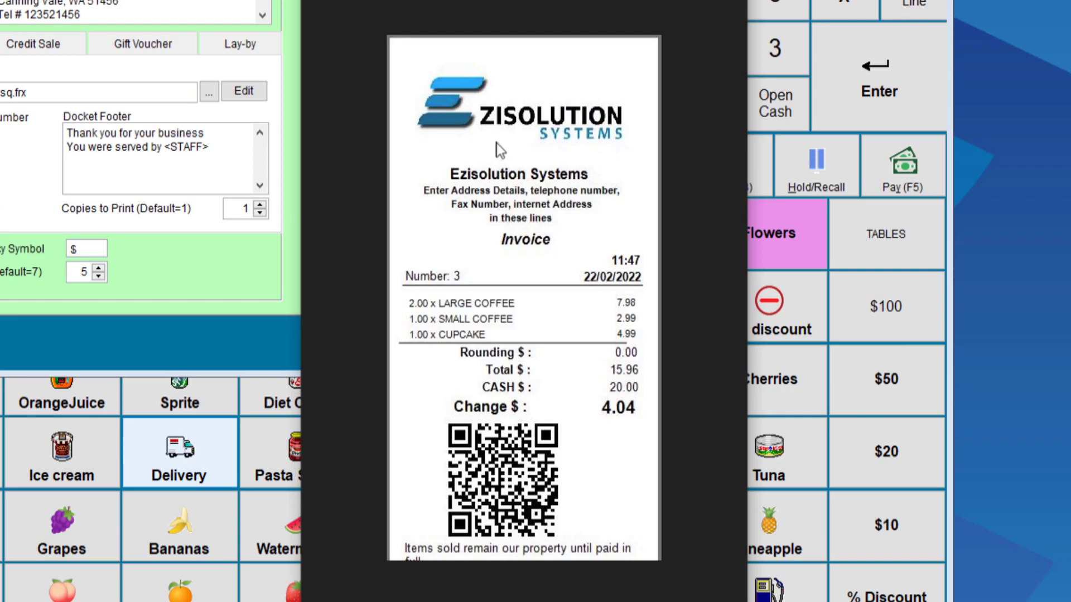
{"action": "mouse_move", "coordinate": [509, 409]}
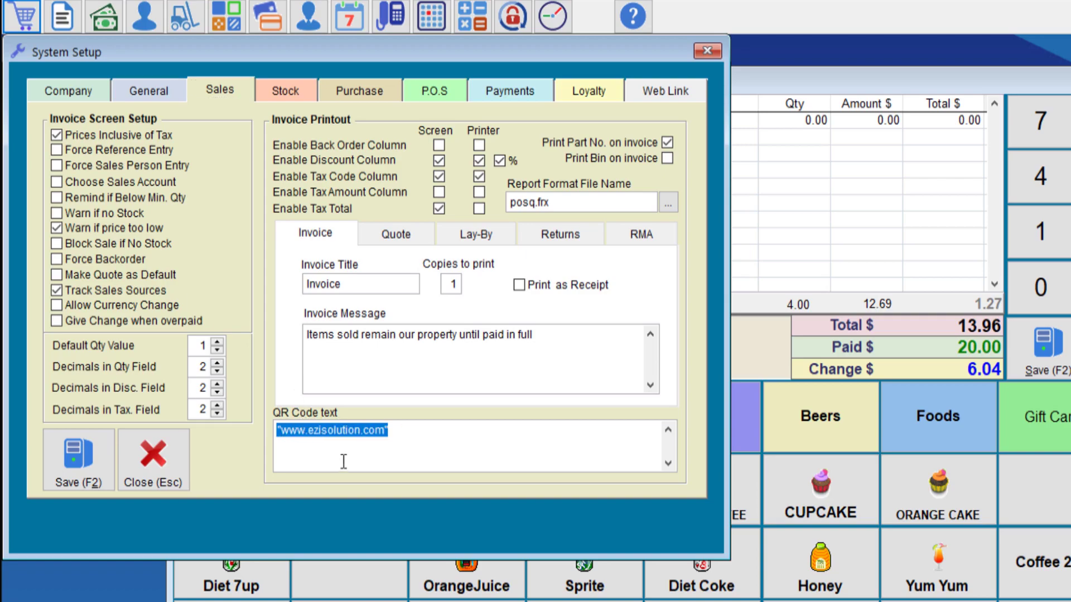
{"action": "left_click", "coordinate": [282, 431]}
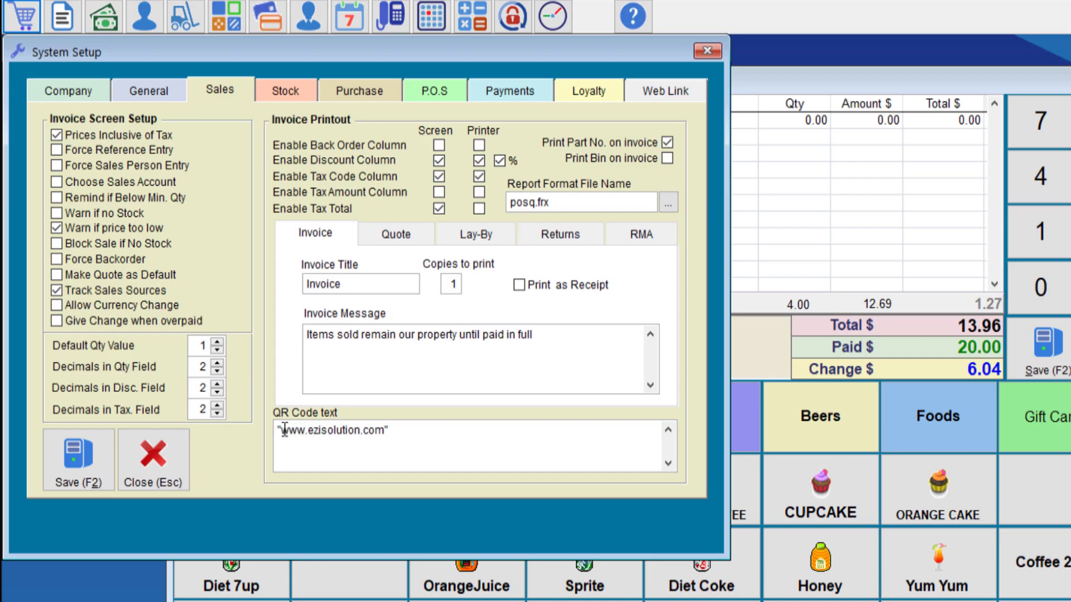